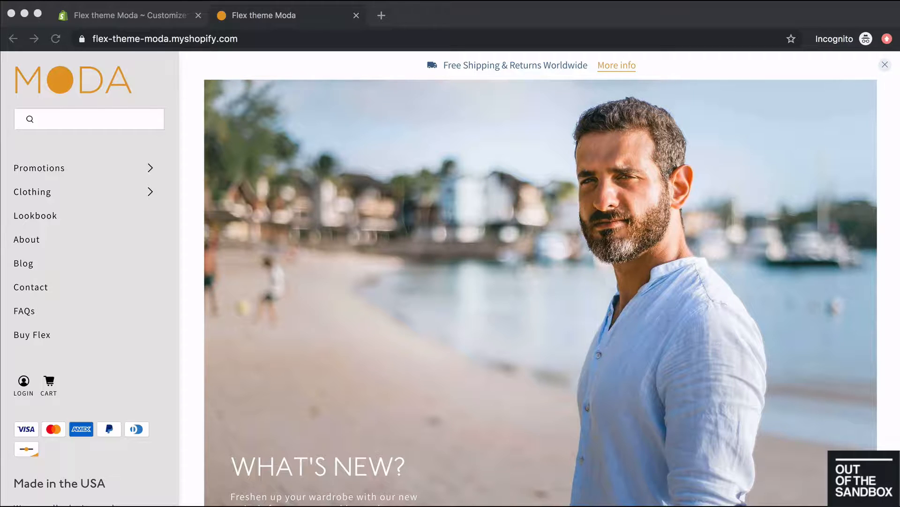
In the customizer's Theme settings > Layout, choose the Vertical header style.
click(127, 16)
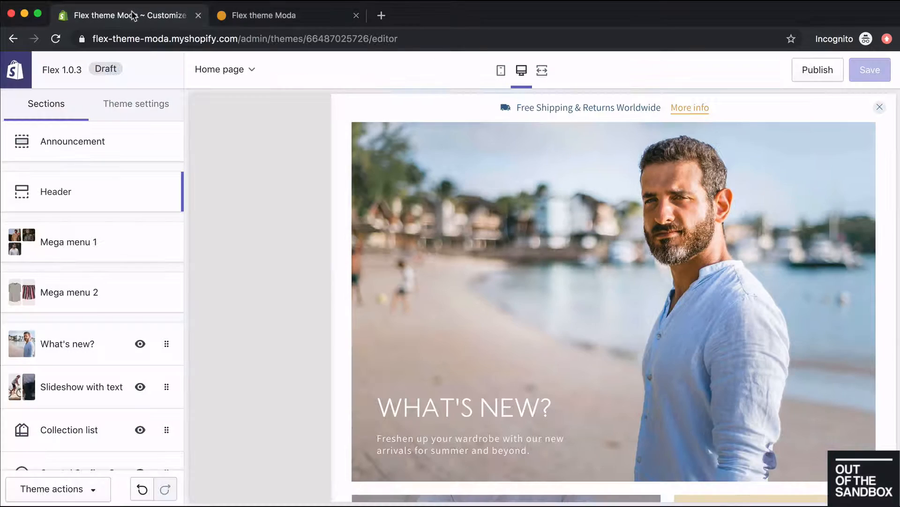
mouse_move(132, 15)
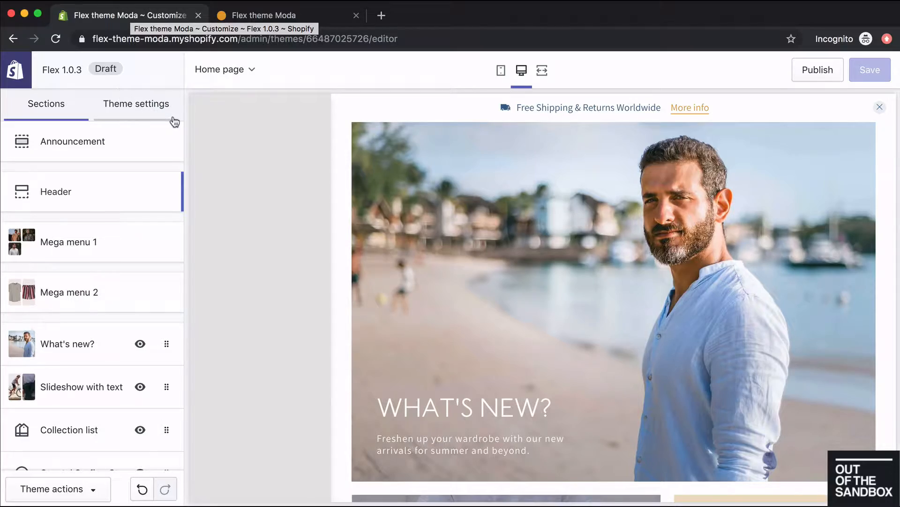
click(136, 104)
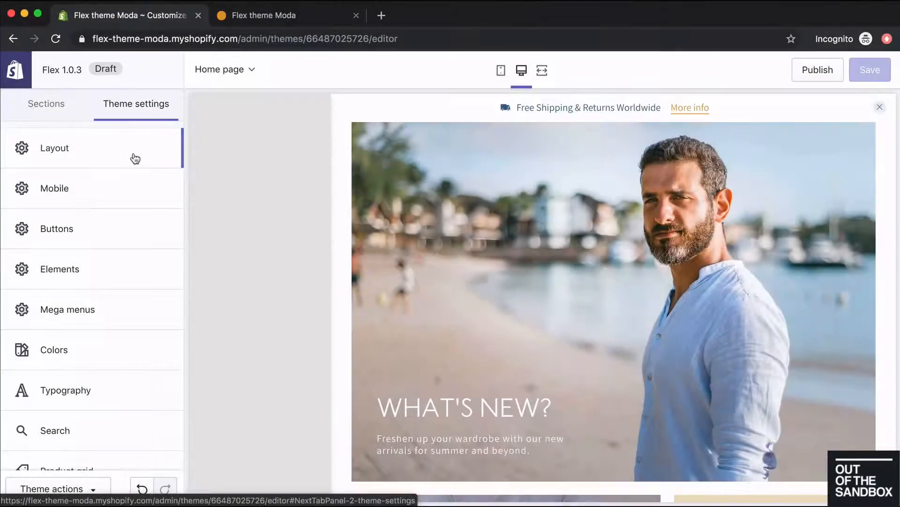
click(54, 147)
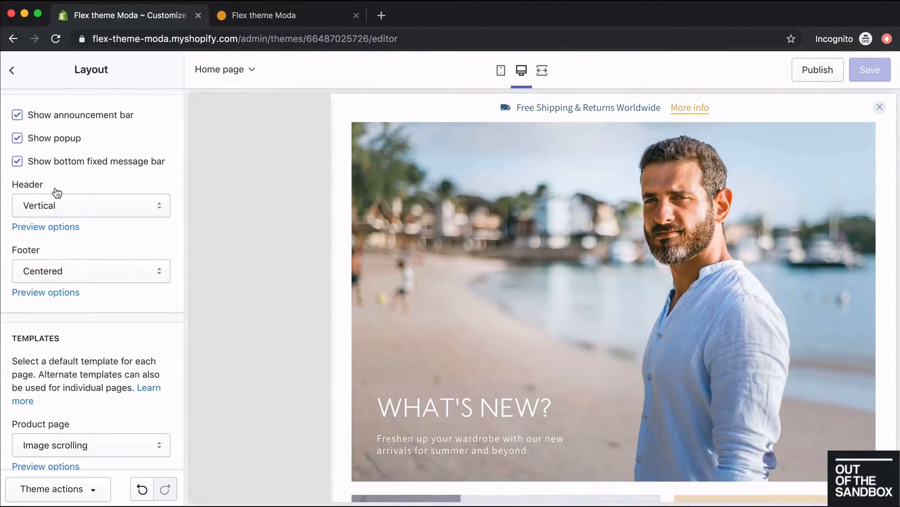
click(90, 206)
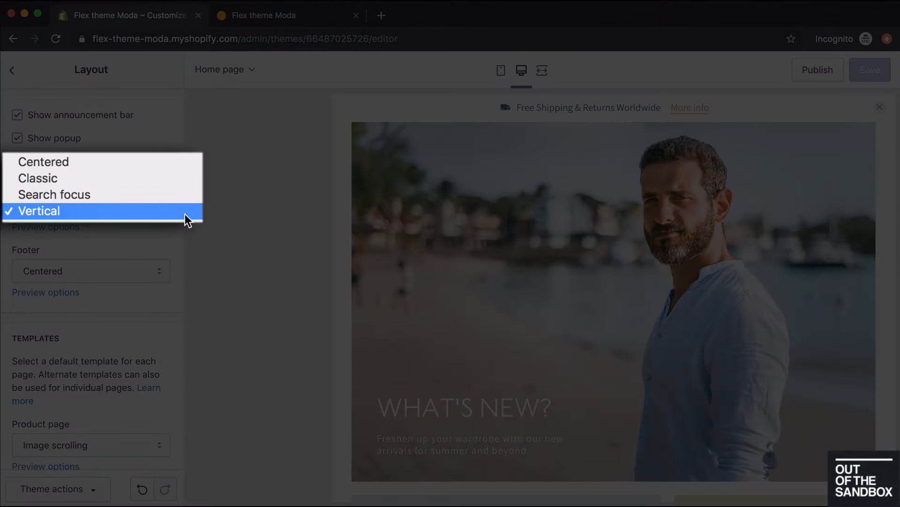
click(38, 211)
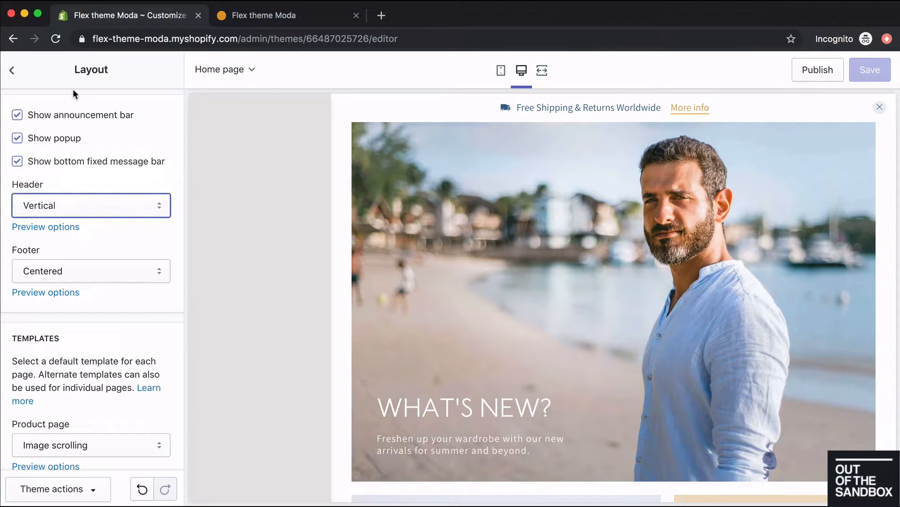
Add a Logo content block to the Header section and reveal its settings.
click(11, 69)
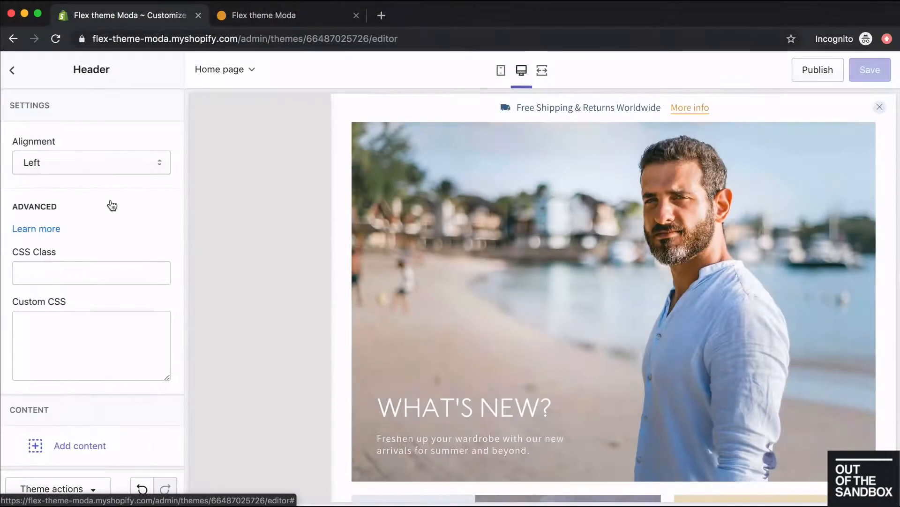
mouse_move(143, 209)
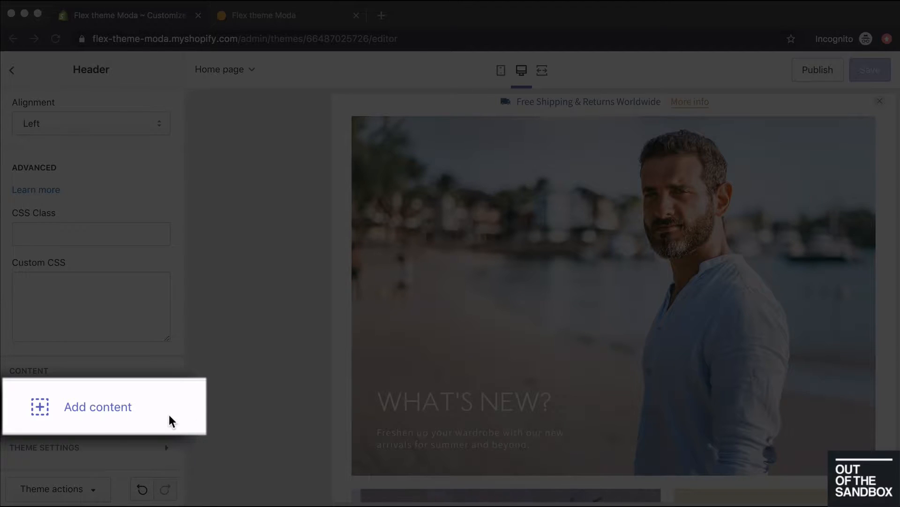
click(97, 407)
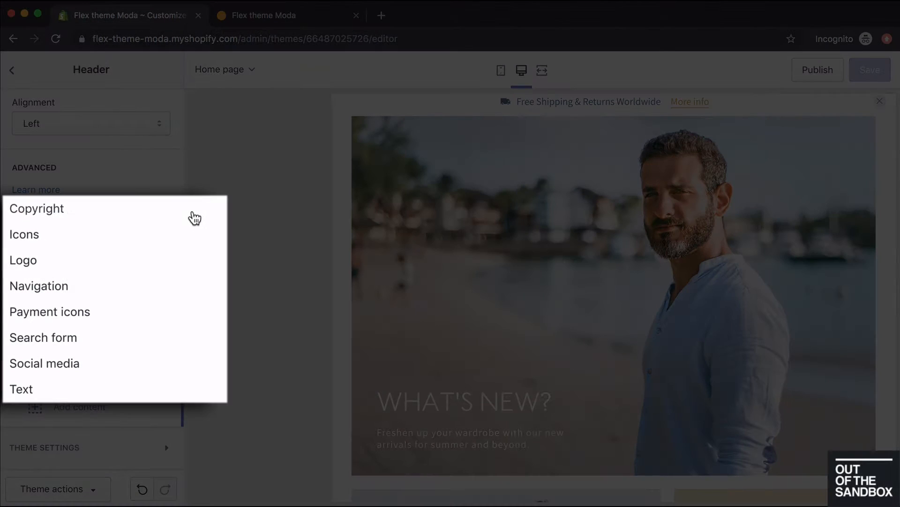
mouse_move(221, 239)
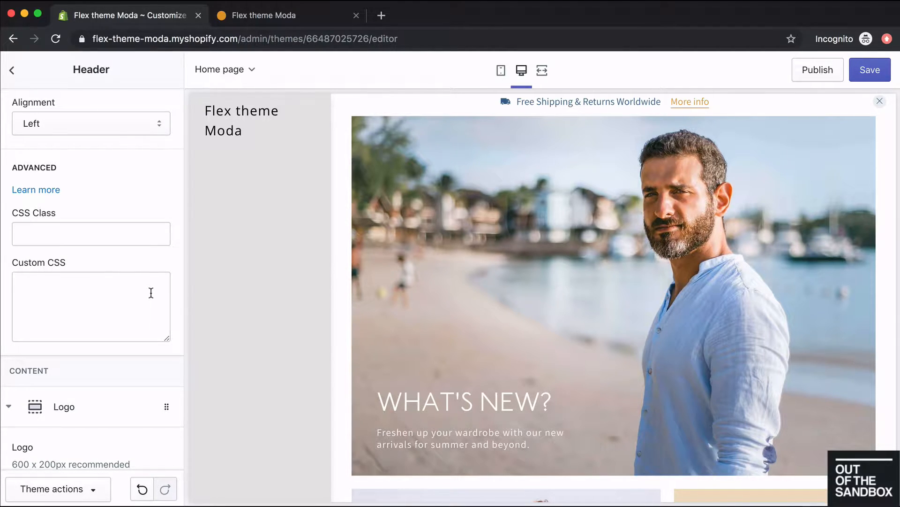
scroll(down, 3)
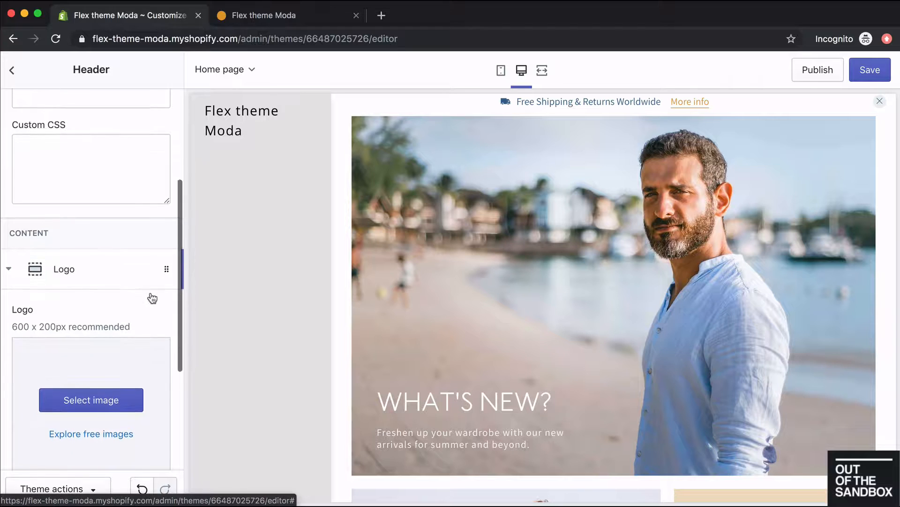
scroll(down, 3)
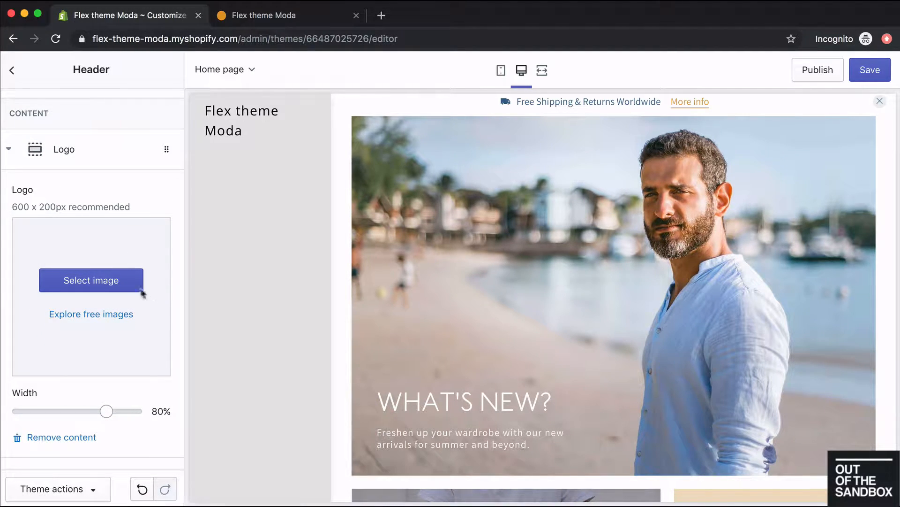
Use the orange MODA image as the logo and set its width to 100%.
click(91, 281)
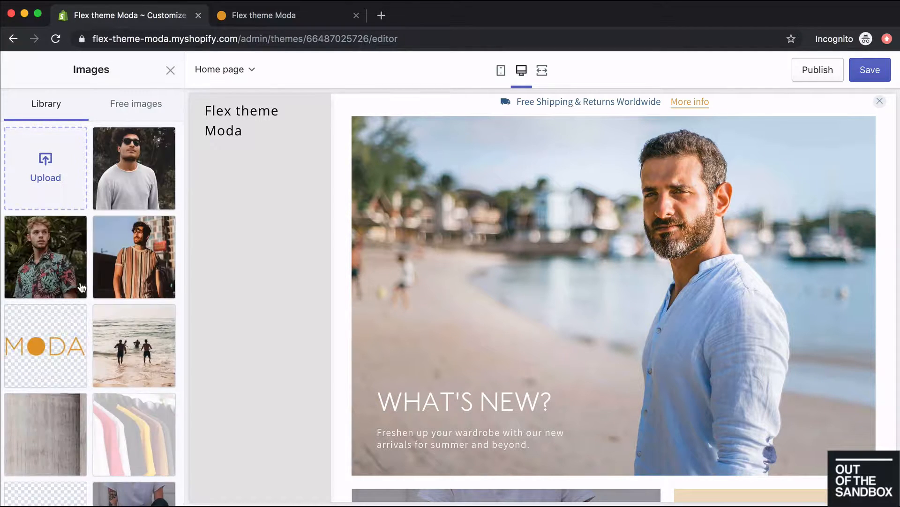
click(45, 345)
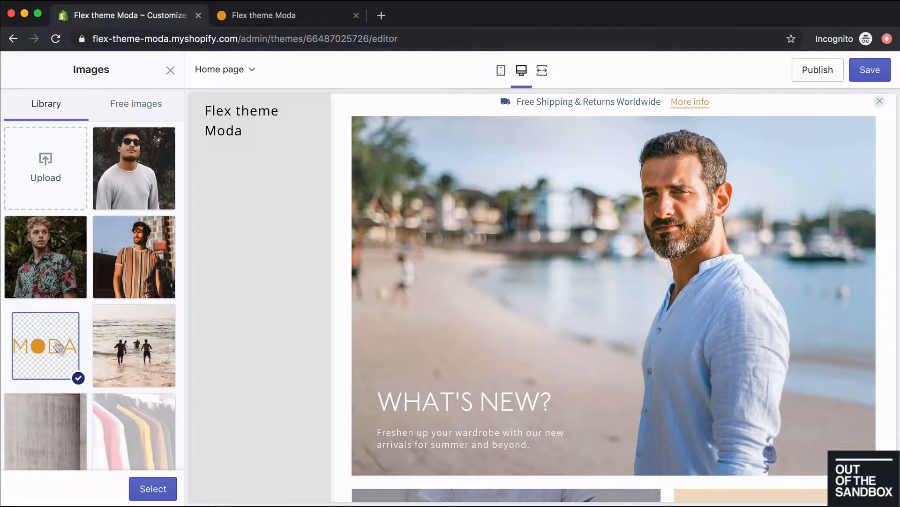
click(152, 488)
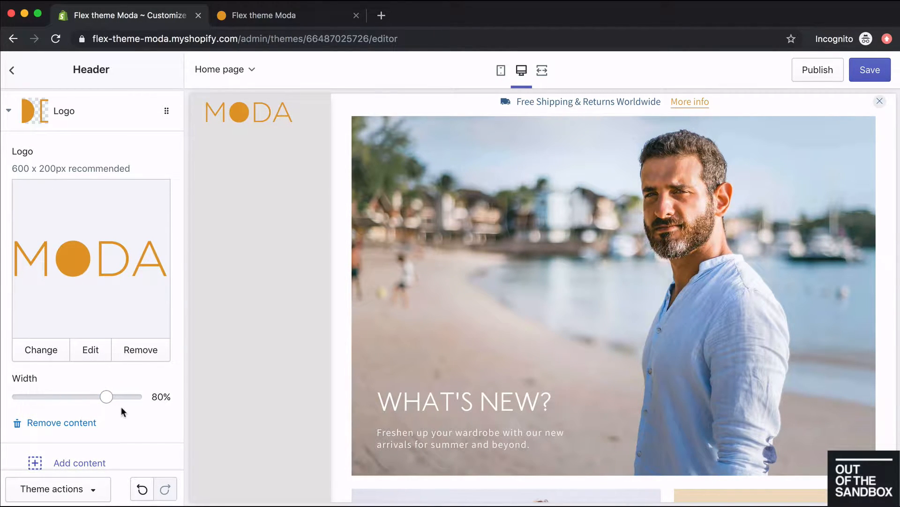
drag(107, 396, 19, 395)
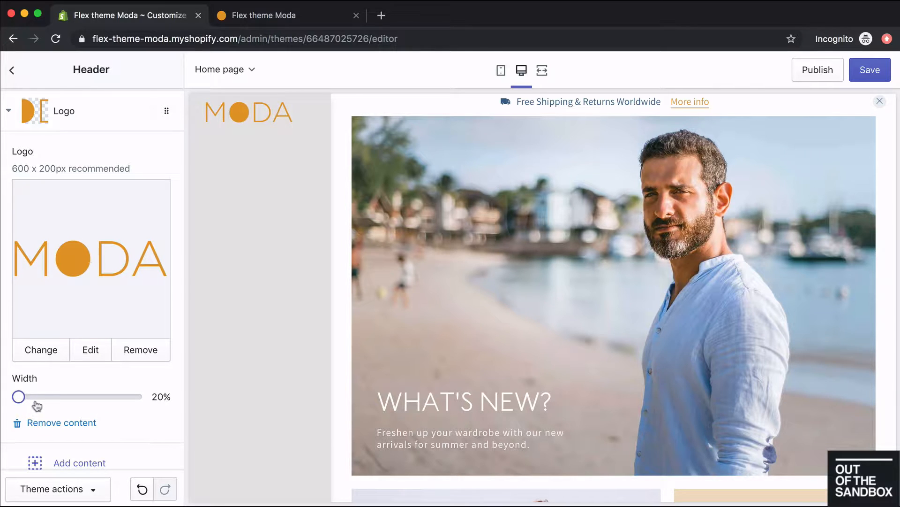
drag(19, 395, 133, 396)
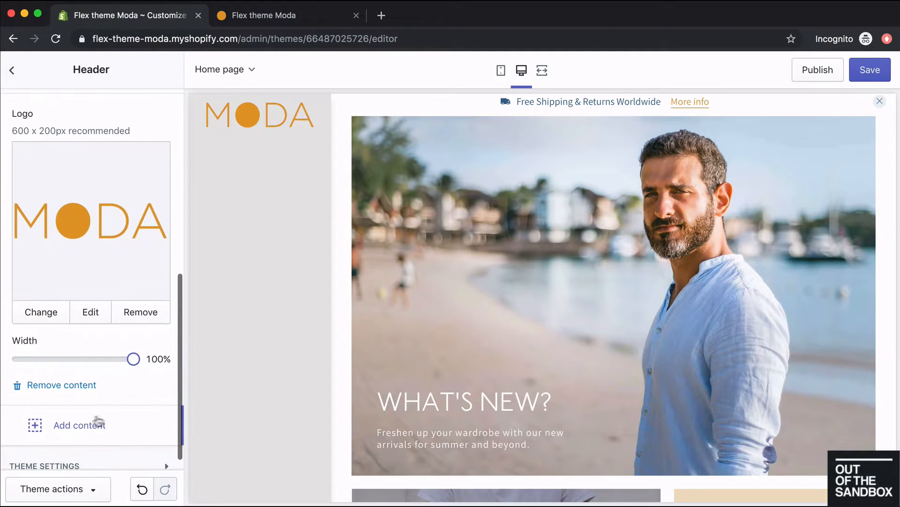
Add a Search form block to the header and try it with 'tshirt'.
click(78, 425)
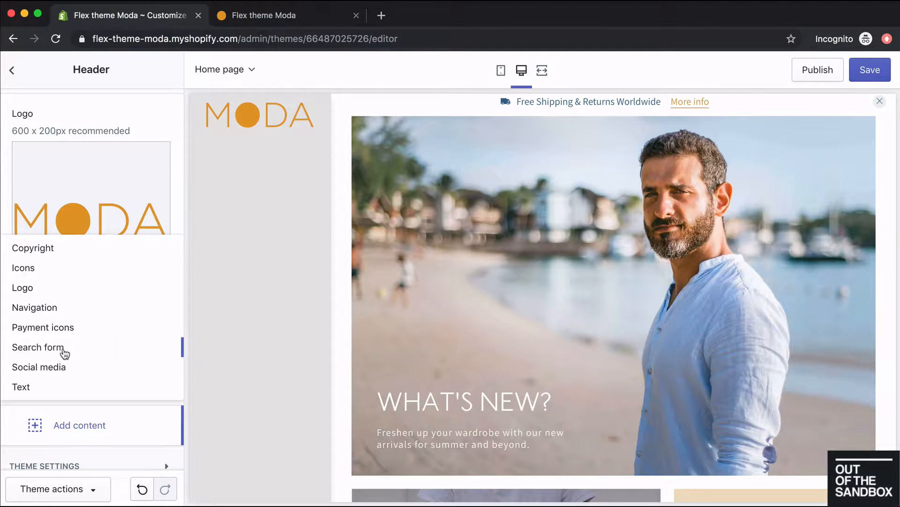
click(38, 347)
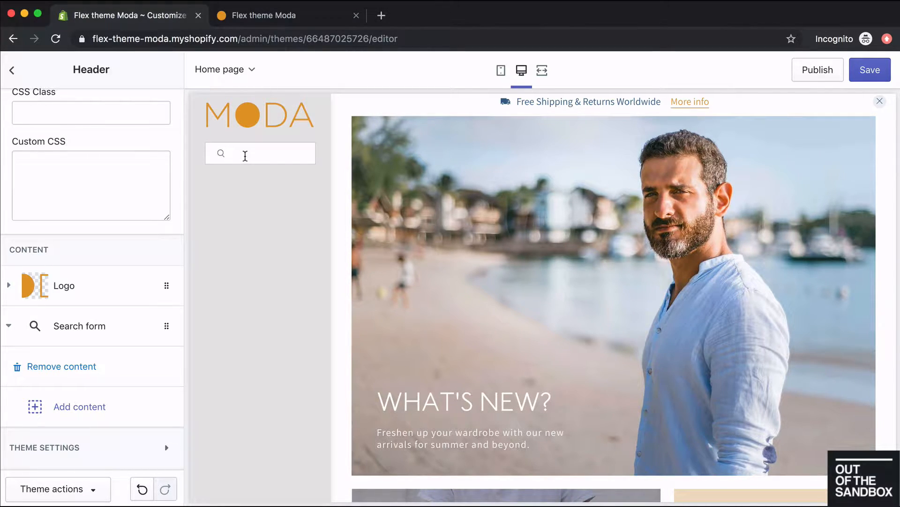
text(tshirt)
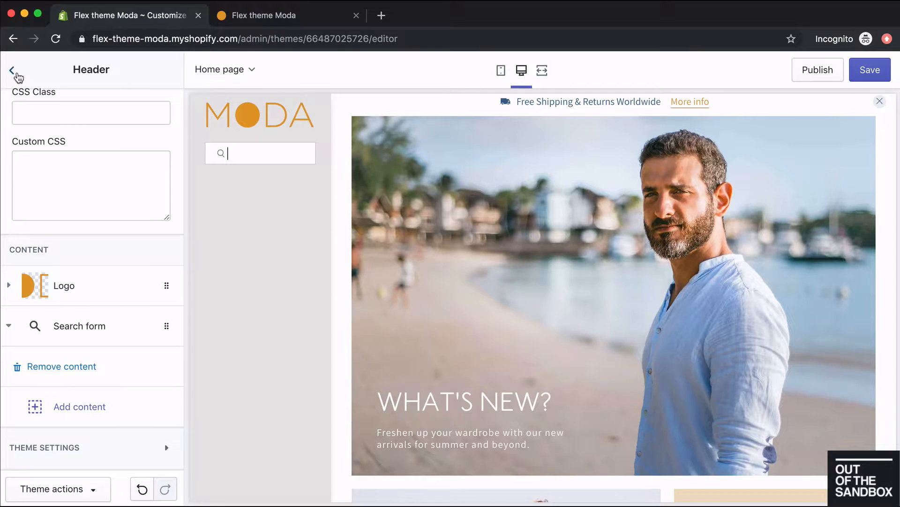
click(11, 70)
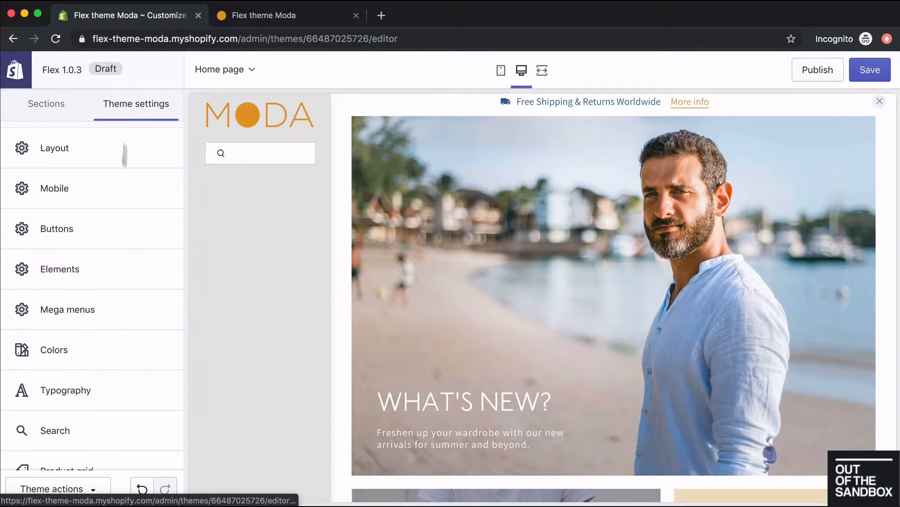
click(54, 430)
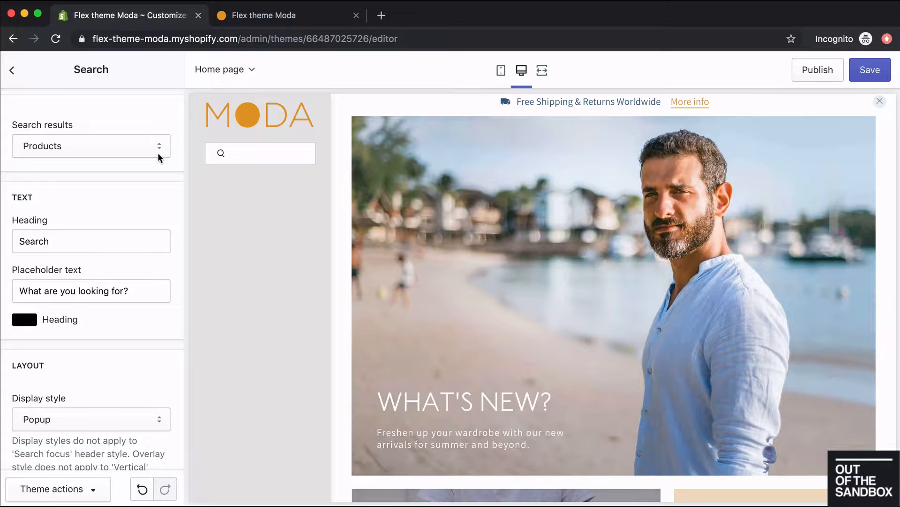
click(91, 146)
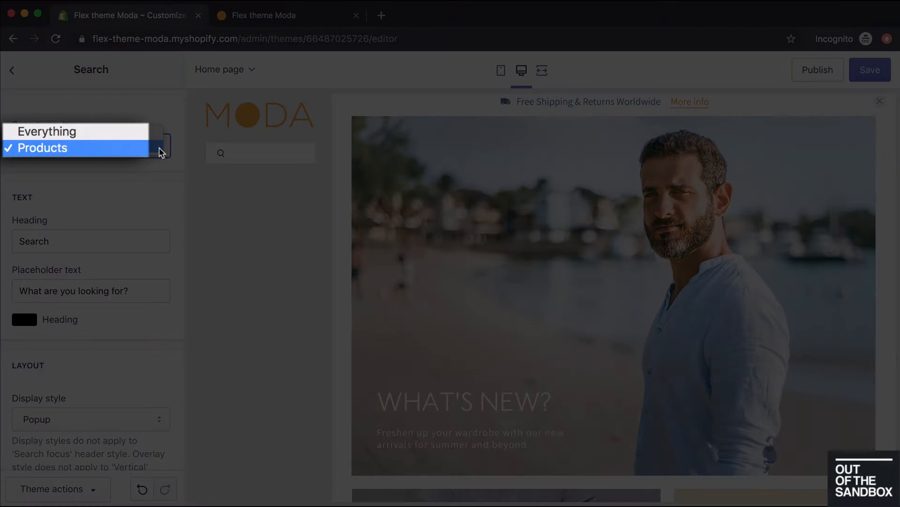
click(40, 147)
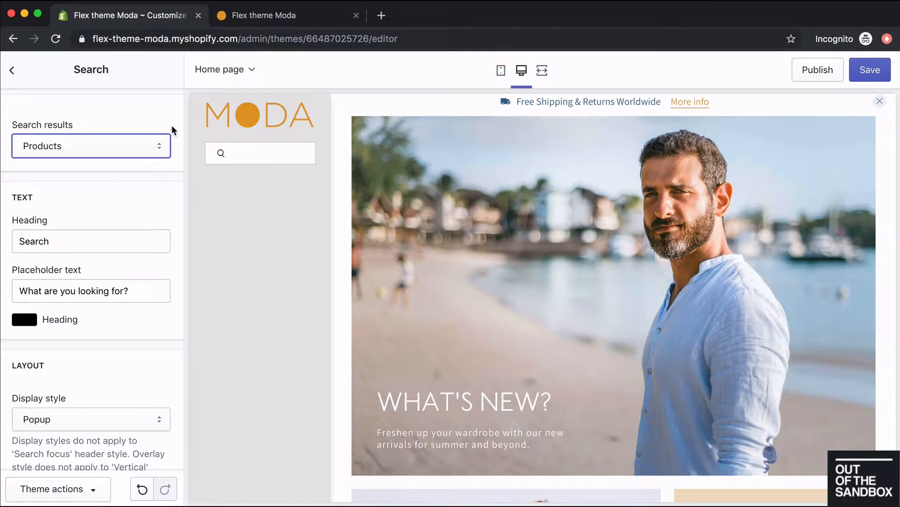
click(11, 70)
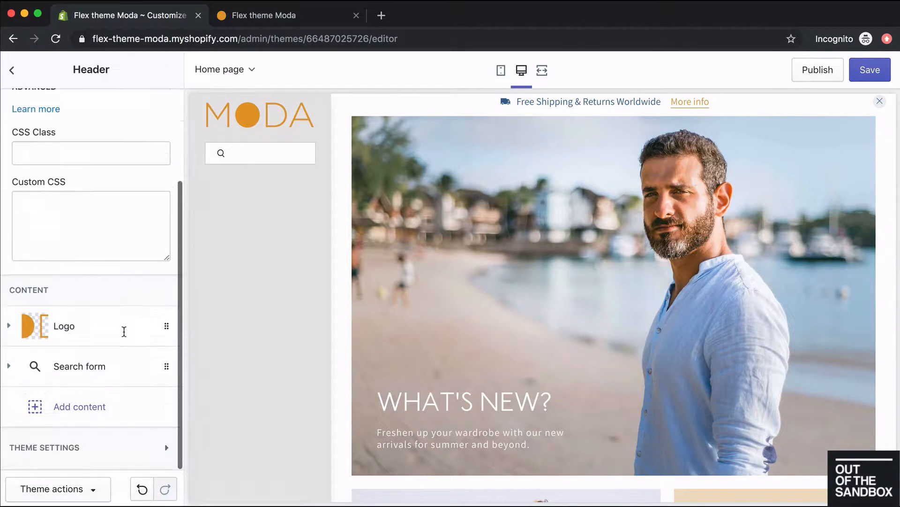
Add a Main menu block and try an orange navigation background and link colour.
click(79, 406)
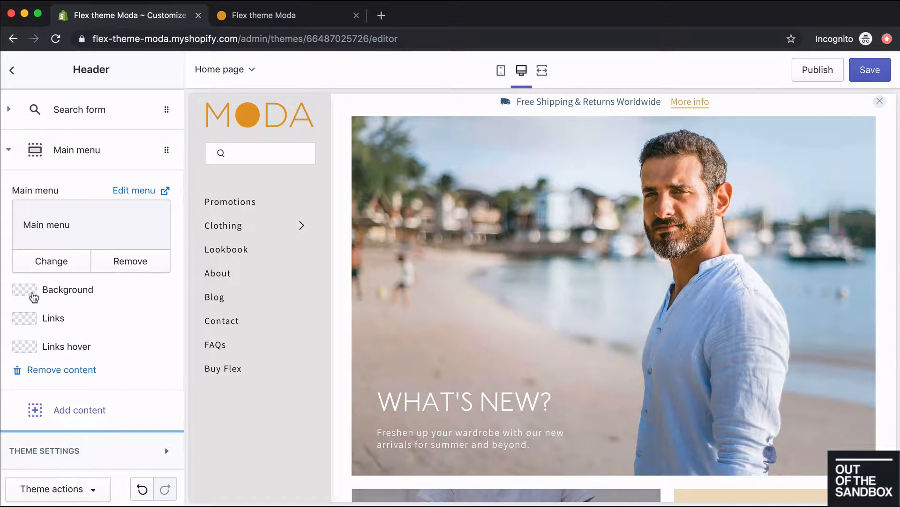
click(25, 289)
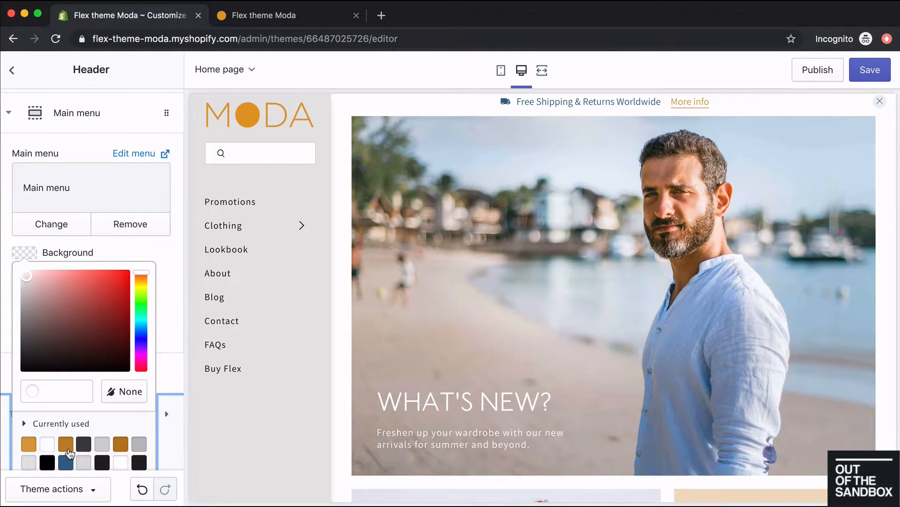
click(64, 443)
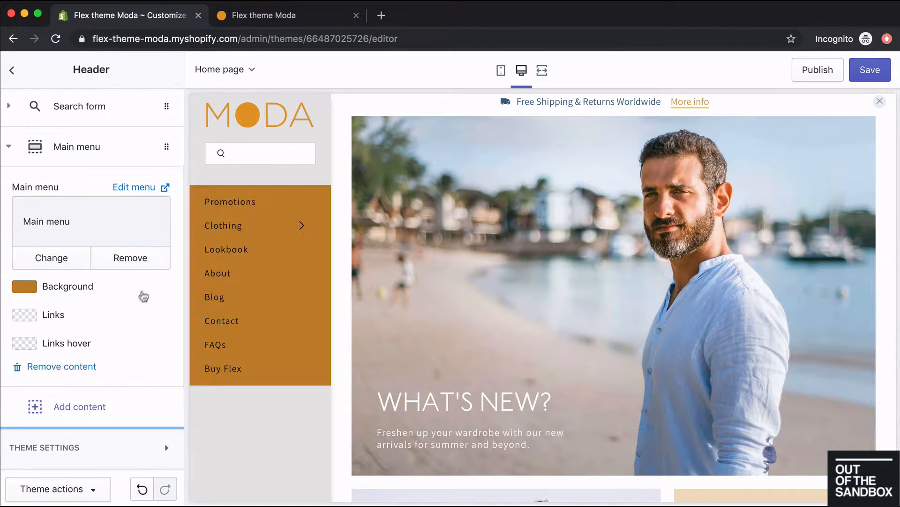
click(22, 315)
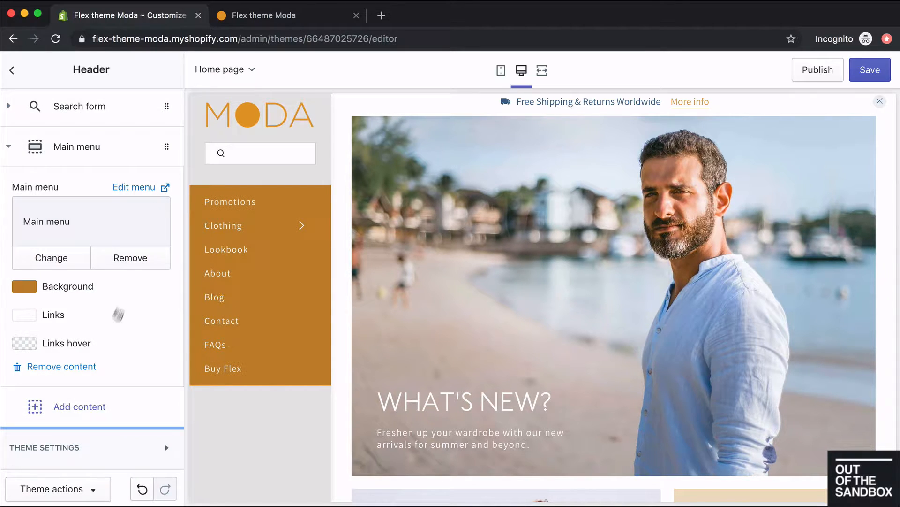
Try a hover colour, then clear the hover and background colours back to none.
click(22, 343)
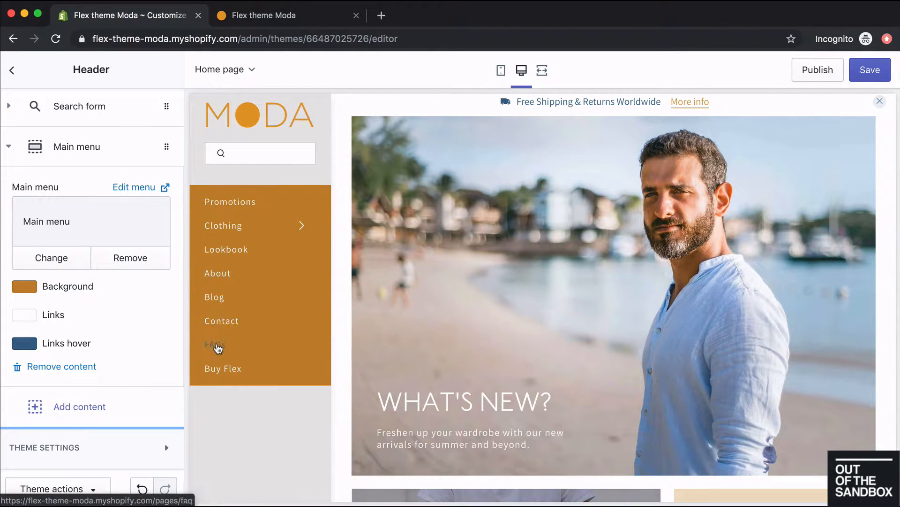
click(24, 343)
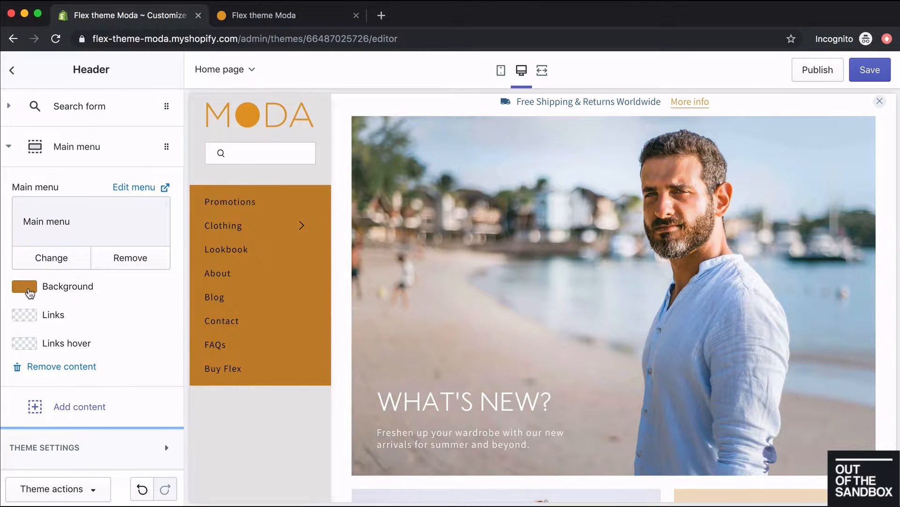
click(24, 286)
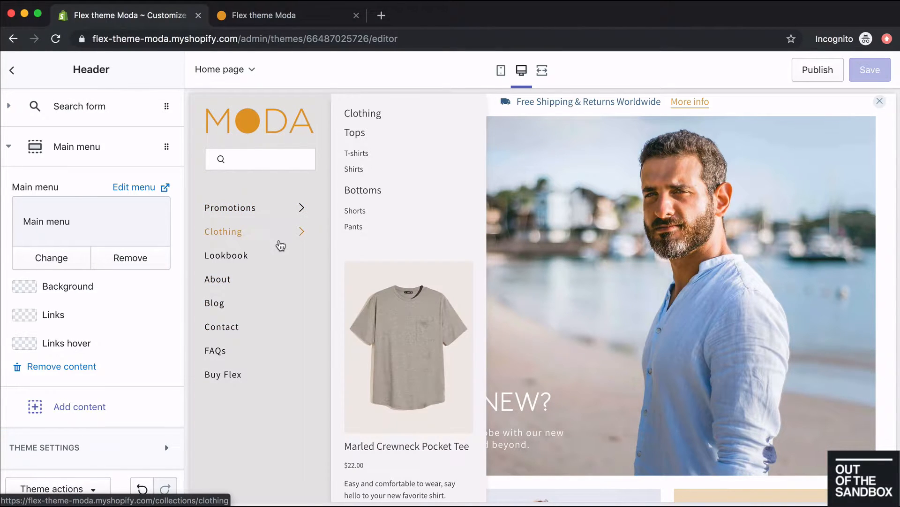
Preview the Clothing mega menu, then return to the theme settings list.
click(230, 207)
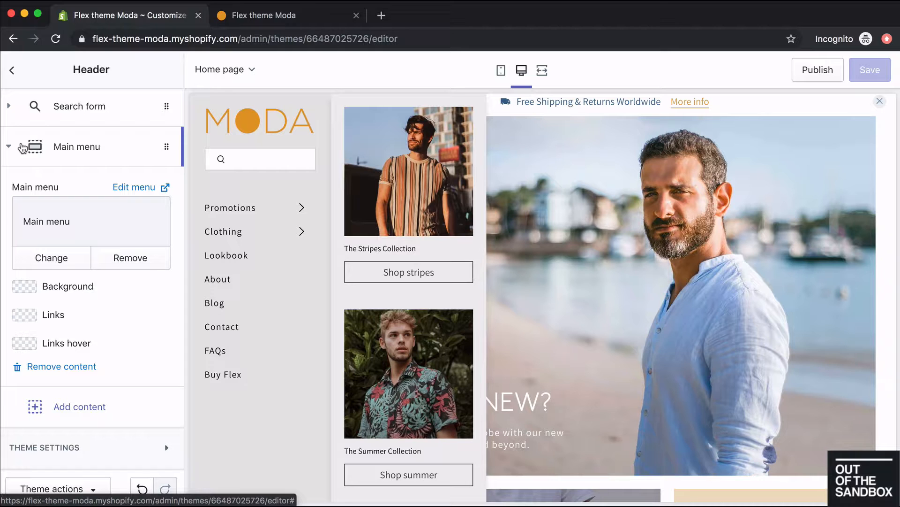
click(11, 69)
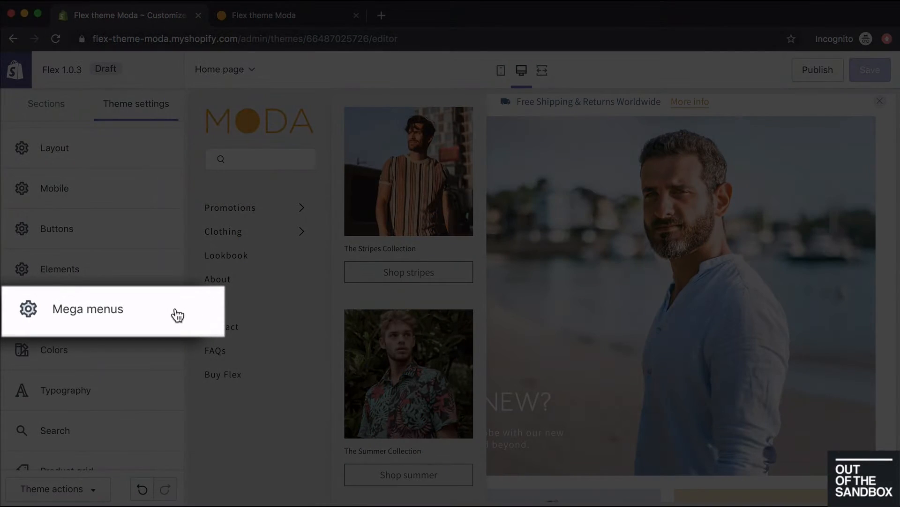
Check Mega menus 1 and 2 are enabled, then go to the Sections tab's Header.
click(87, 309)
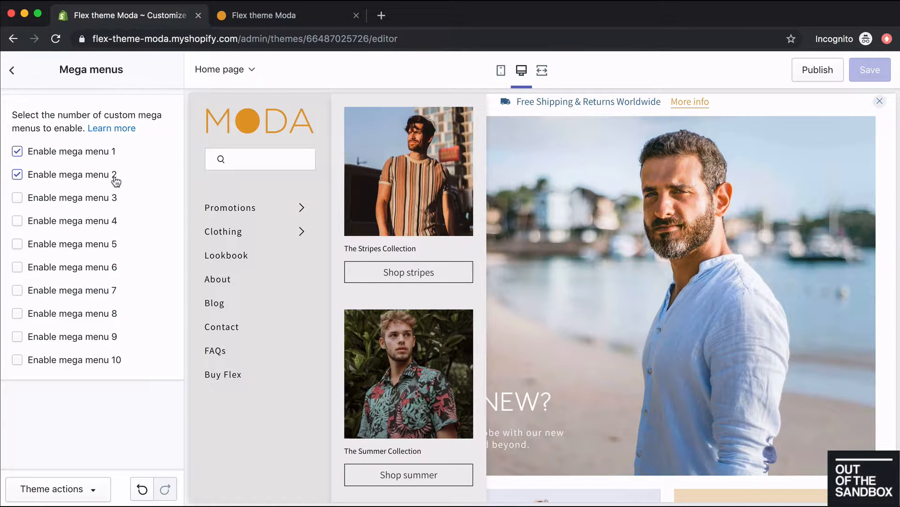
click(11, 69)
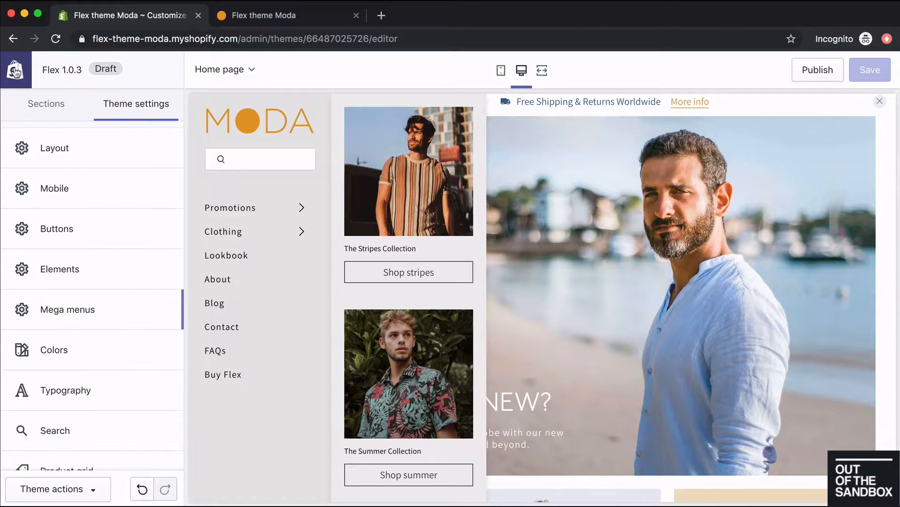
click(45, 105)
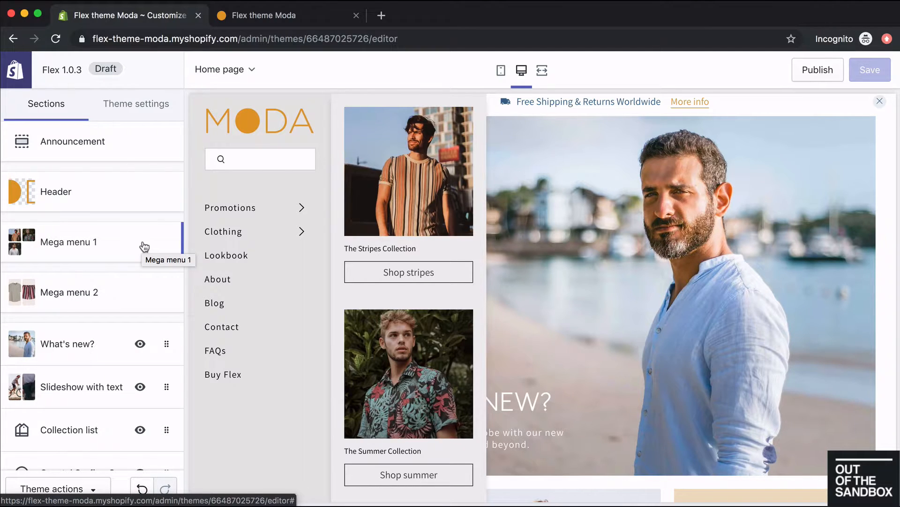
mouse_move(145, 214)
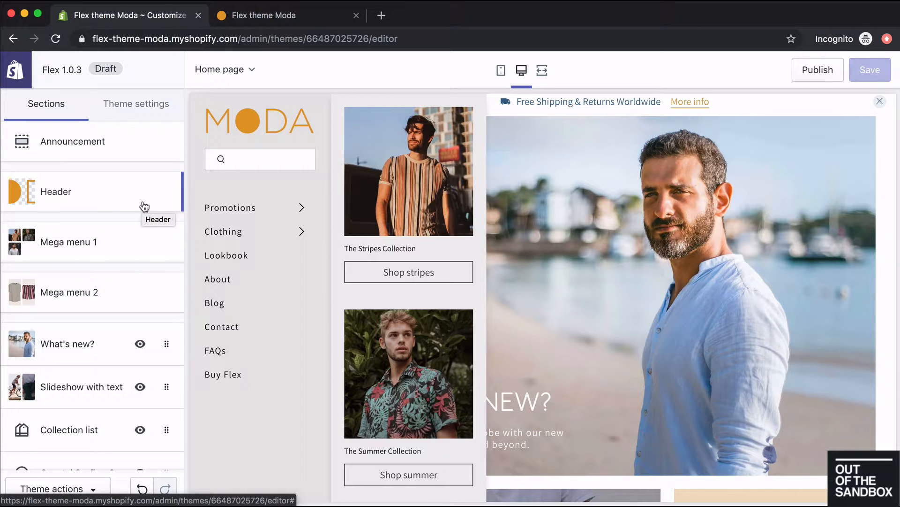
click(56, 192)
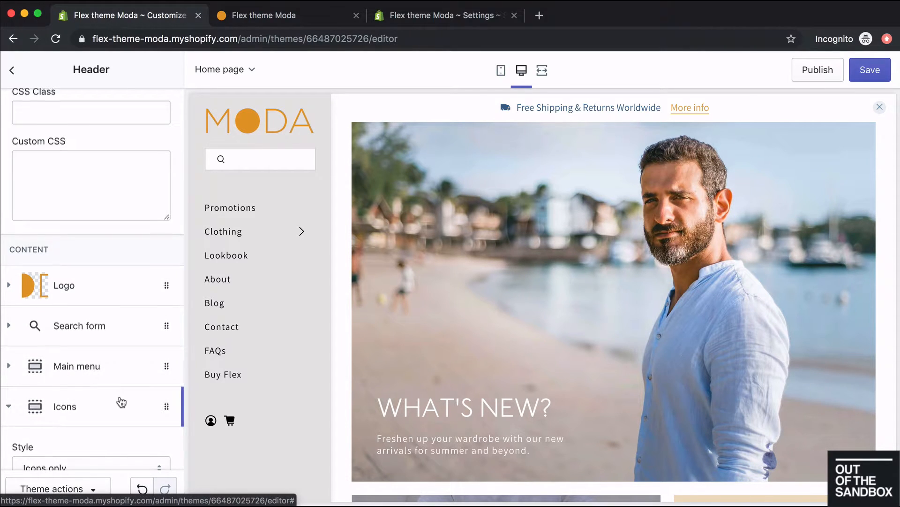
In the header Icons block, leave the search icon hidden.
scroll(down, 3)
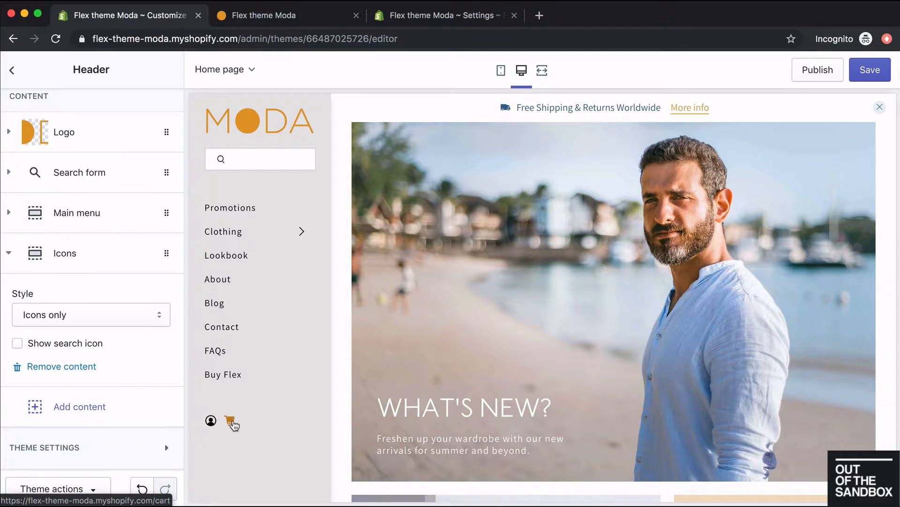
mouse_move(211, 420)
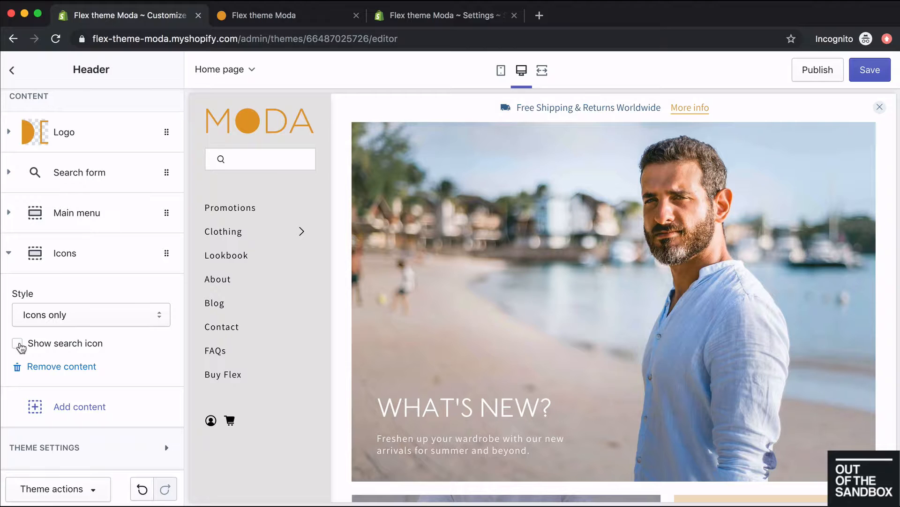
click(17, 344)
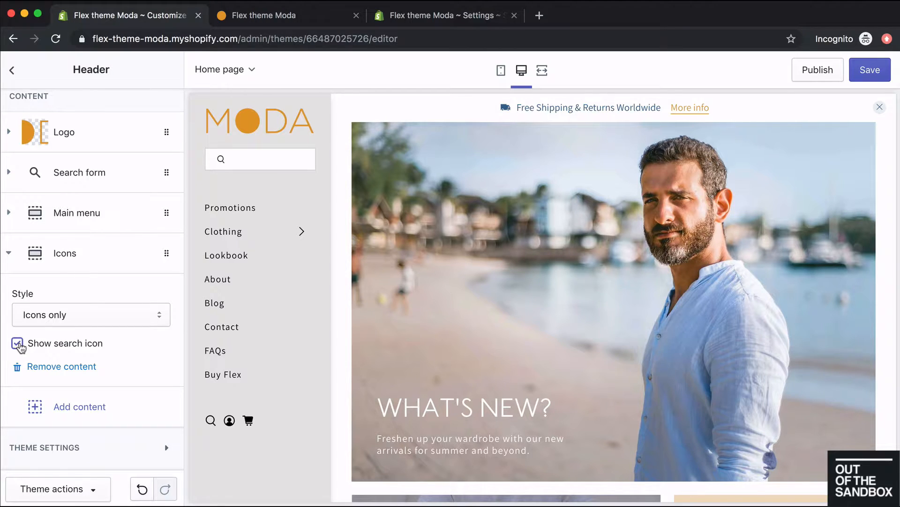
click(17, 344)
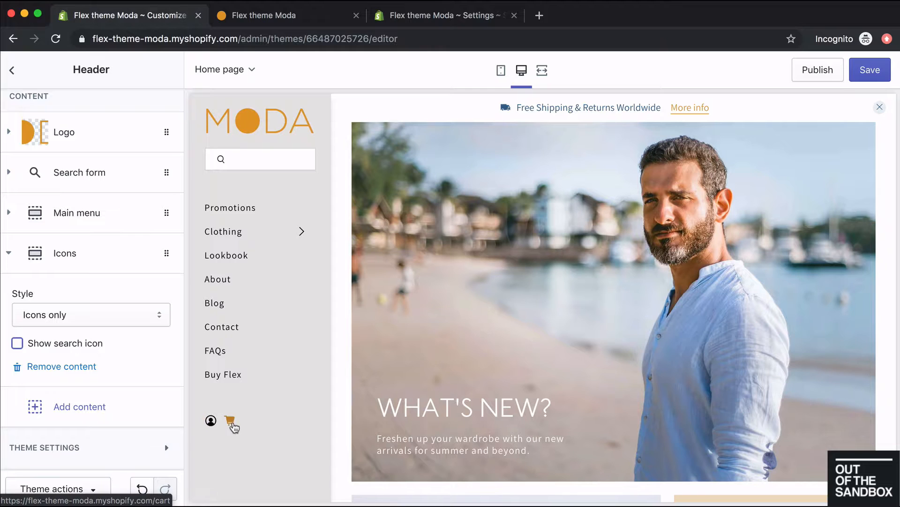
Try the Text icon style, then set the style to Icons and text.
click(90, 314)
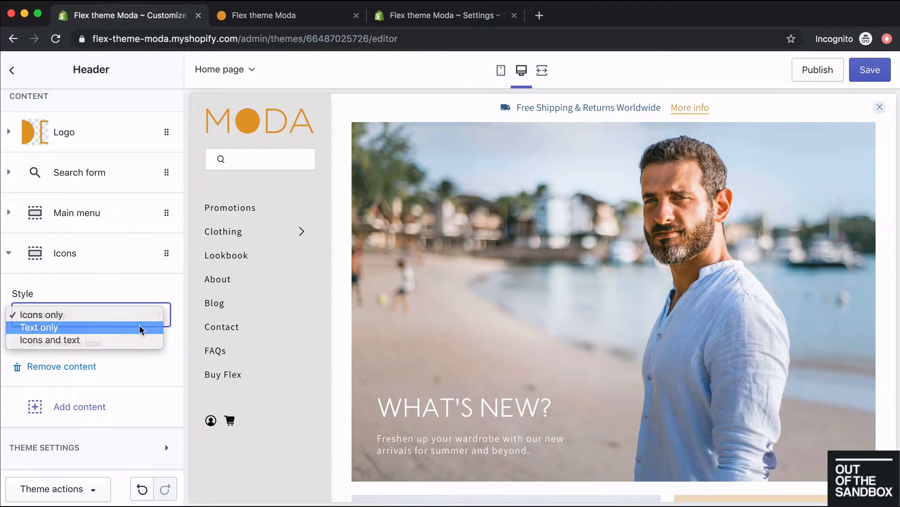
click(38, 328)
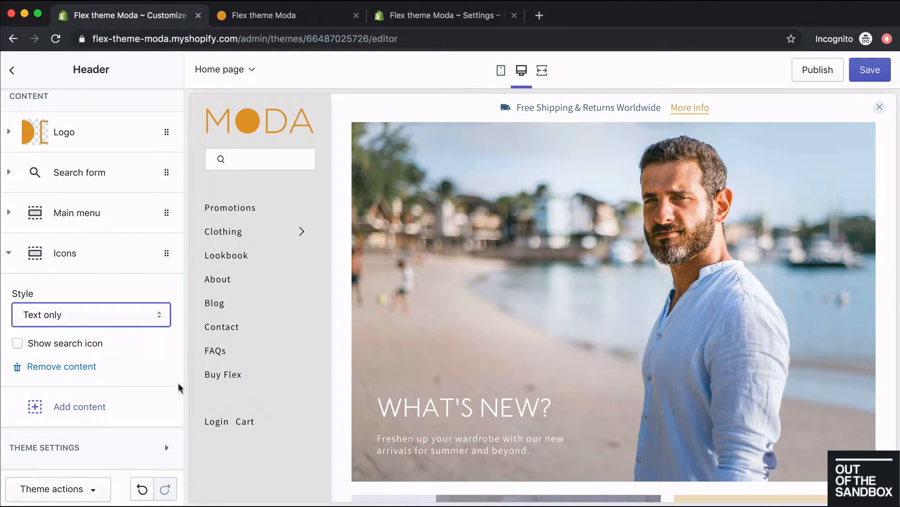
mouse_move(243, 421)
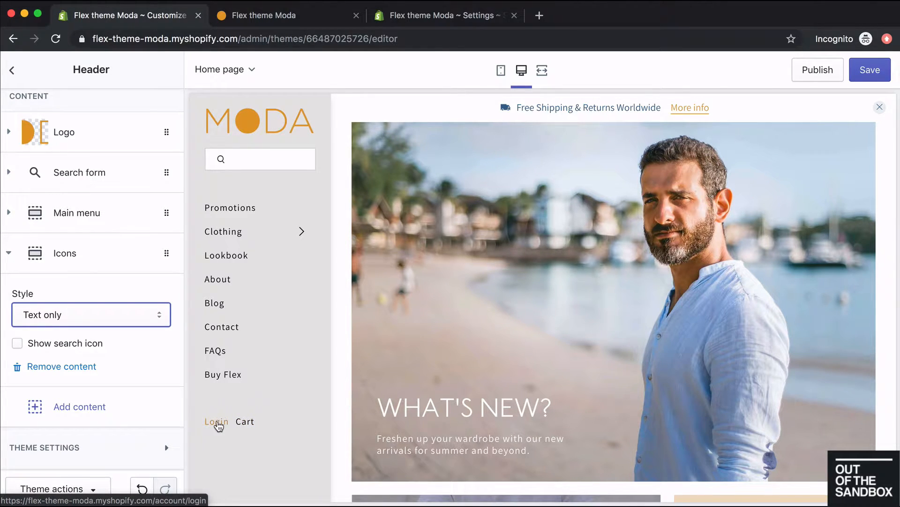
click(90, 314)
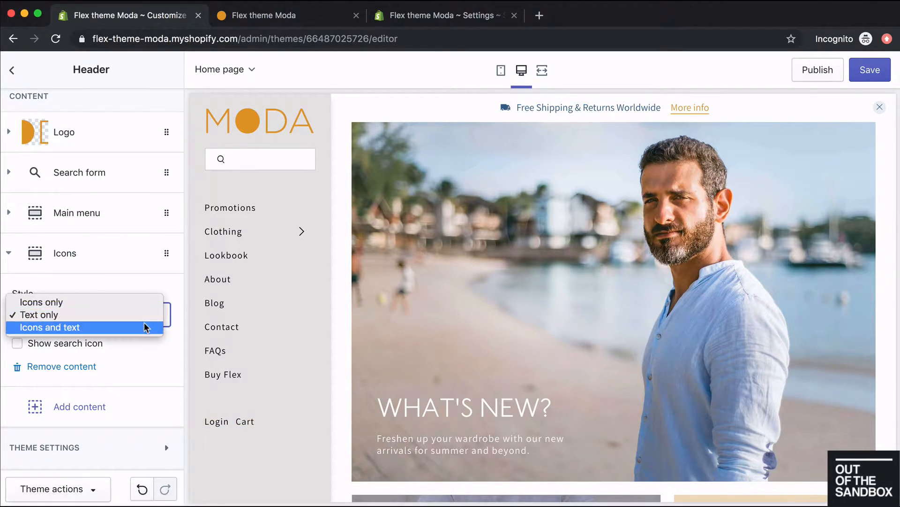
click(48, 326)
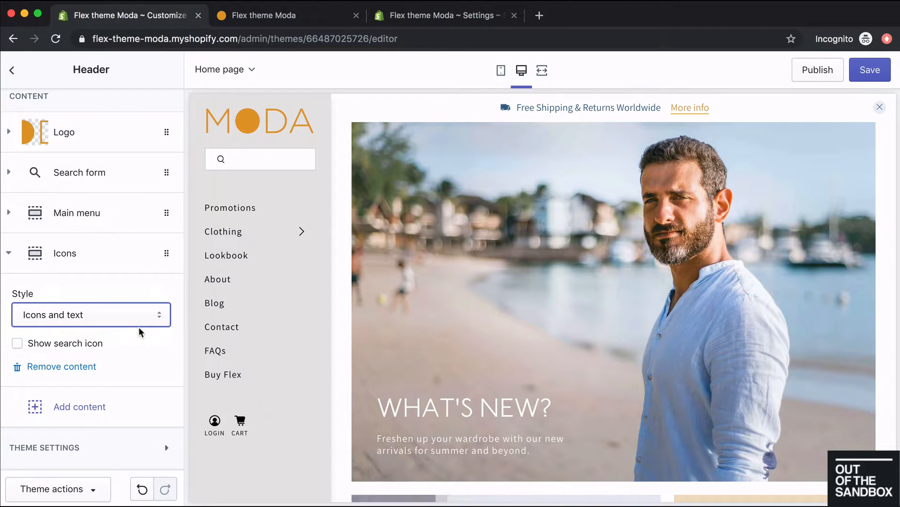
mouse_move(240, 413)
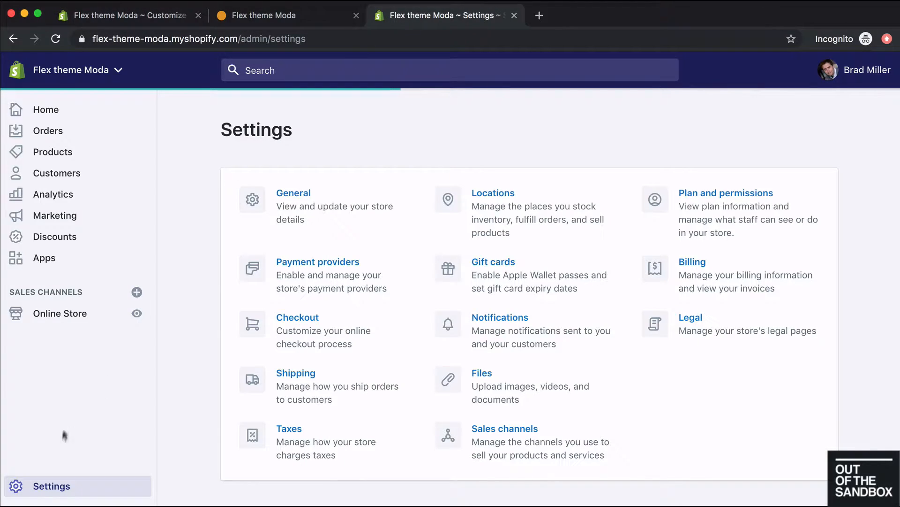
mouse_move(303, 279)
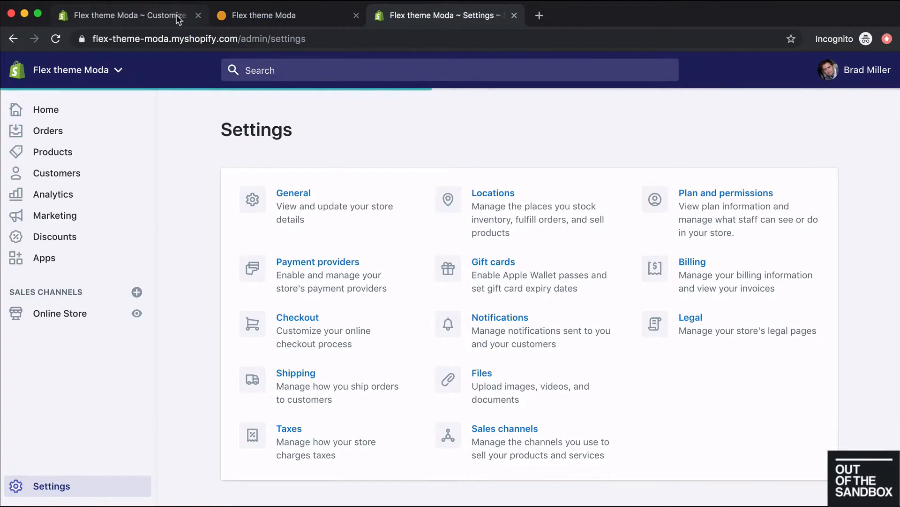
Return to the customizer to add a Payment icons block to the header.
click(127, 16)
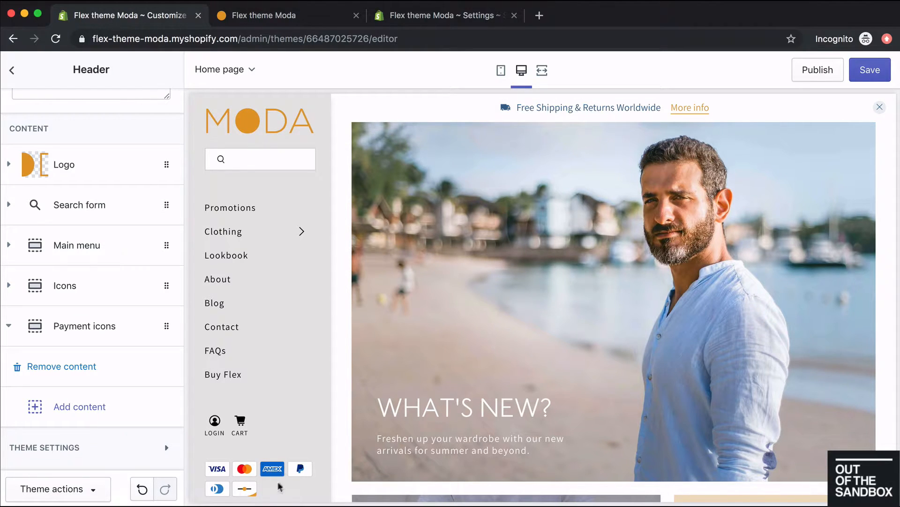
mouse_move(100, 429)
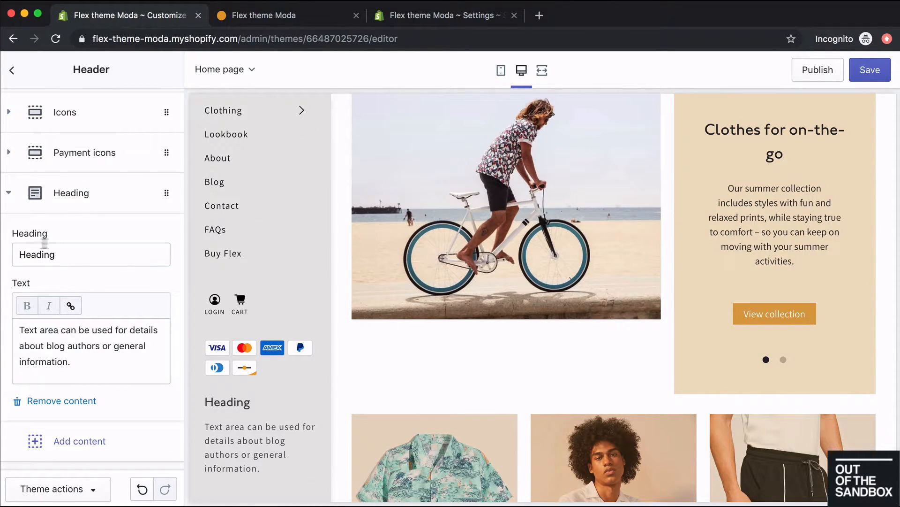
Title the heading block MADE IN THE U.S.A and copy its paragraph text from the live store.
text(MADE IN)
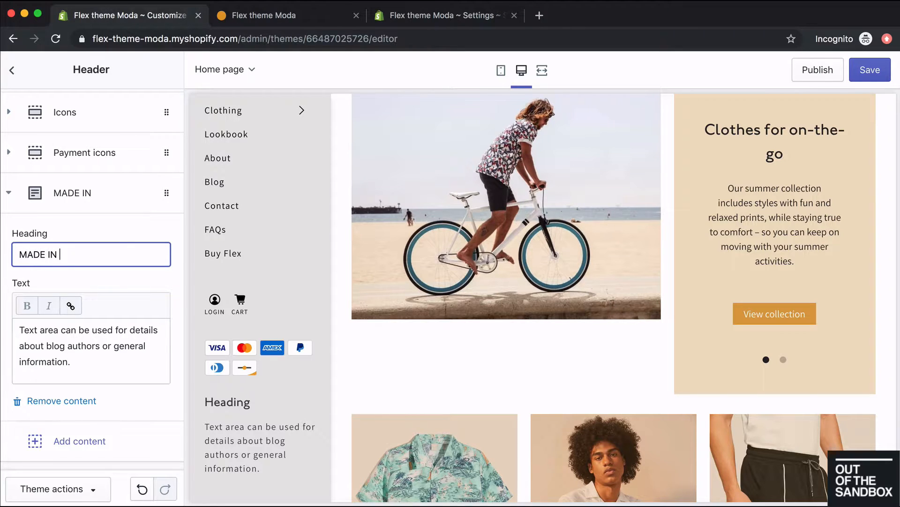
text(THE U.S.A)
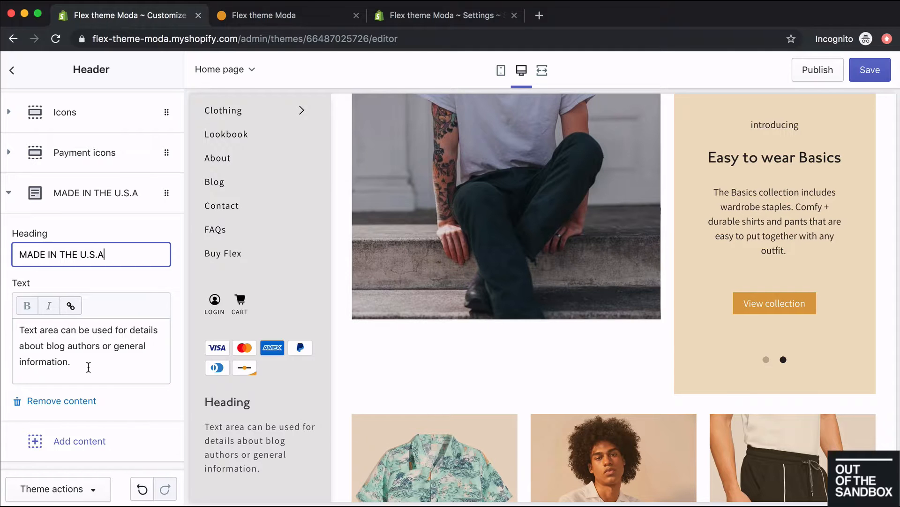
scroll(down, 3)
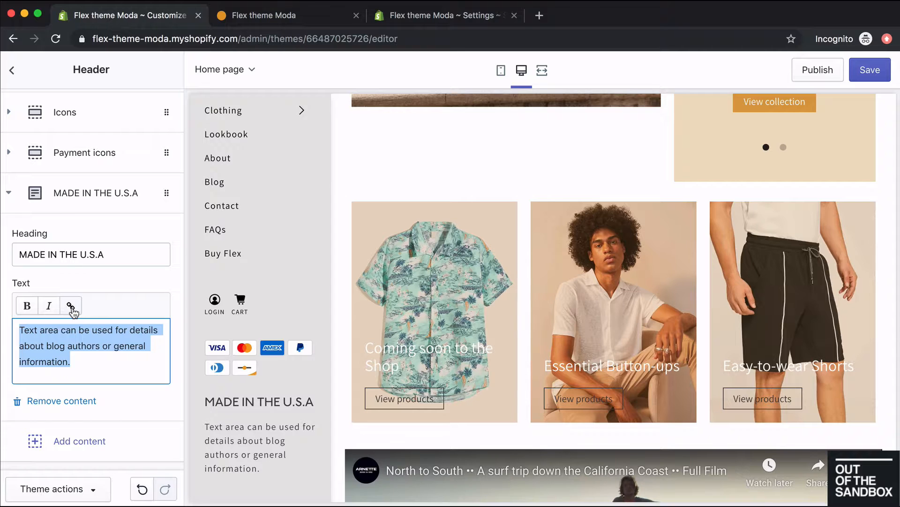
click(264, 16)
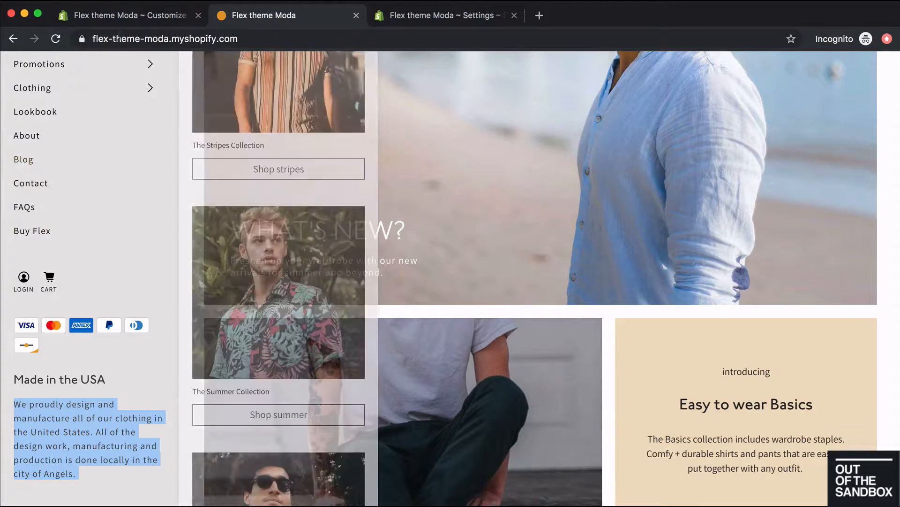
click(121, 16)
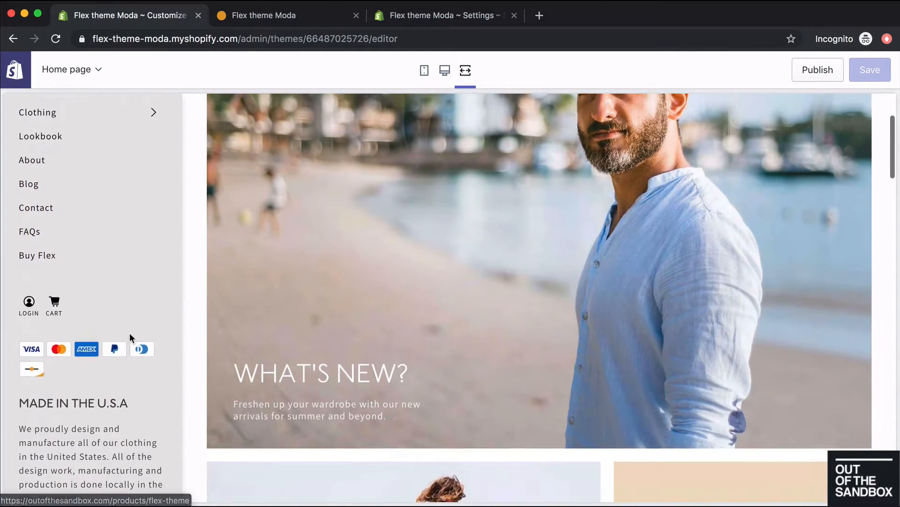
Switch from the live store tab back to the Customize theme editor tab.
click(284, 16)
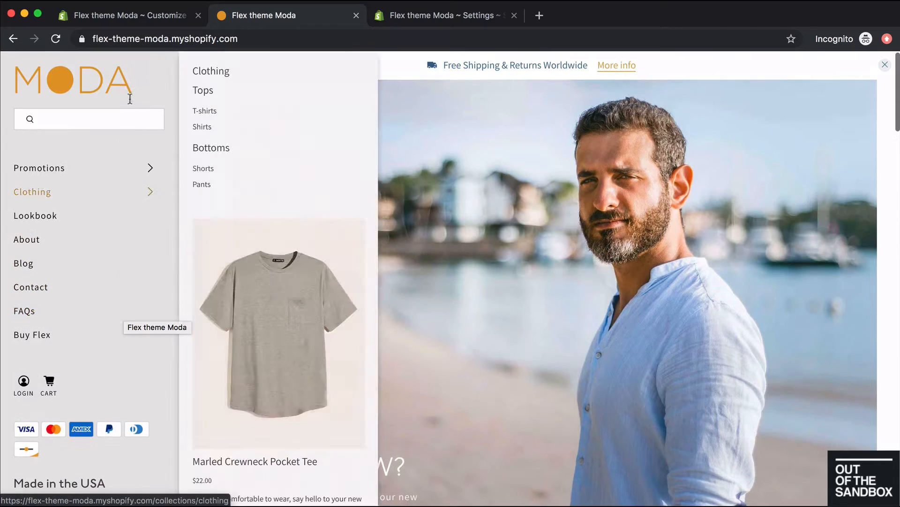
click(124, 16)
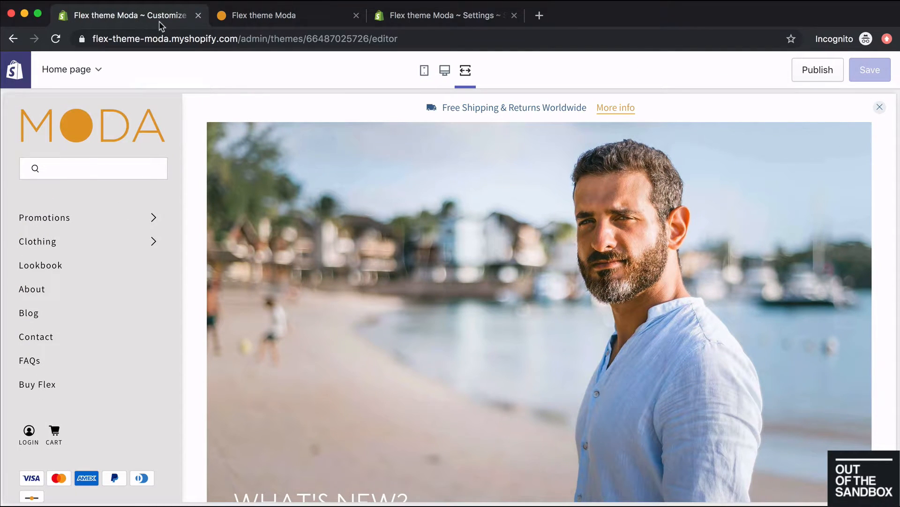
mouse_move(444, 80)
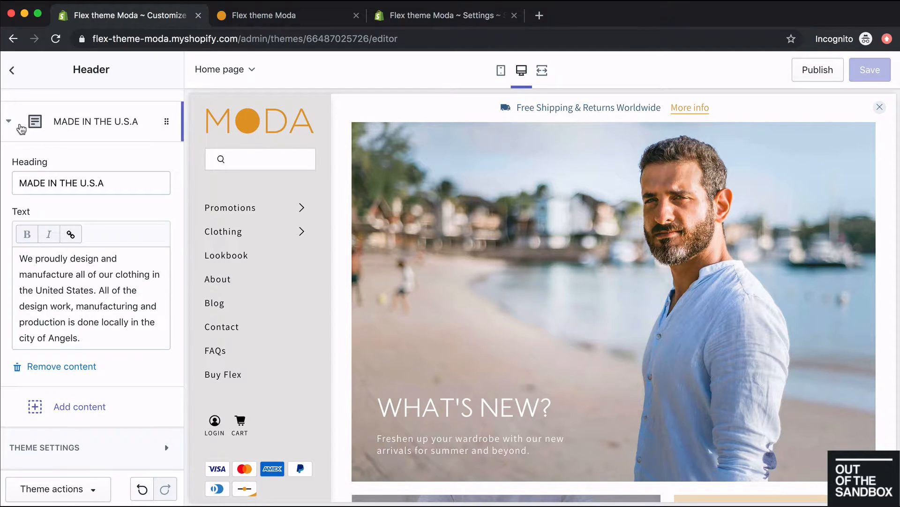
Add a Copyright block to the header, hide designer credits and Powered by Shopify, and enter copyright text.
click(79, 406)
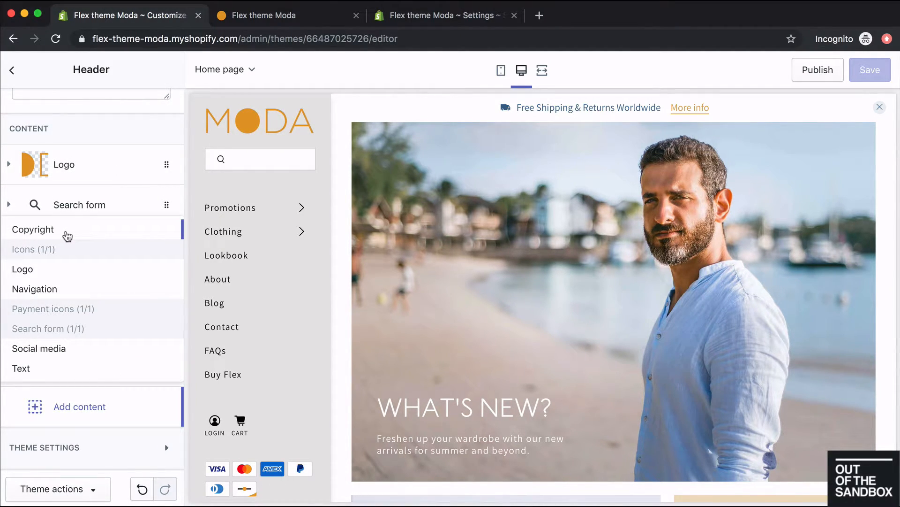
click(33, 229)
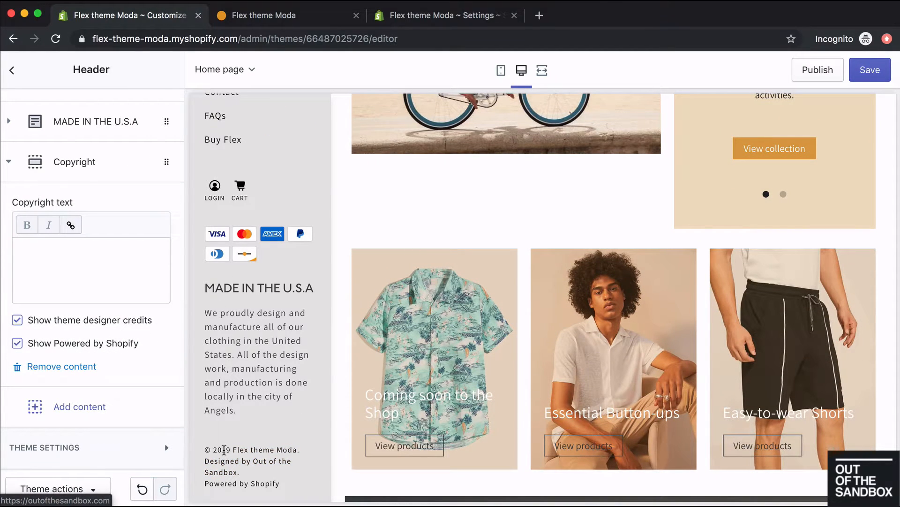
mouse_move(130, 384)
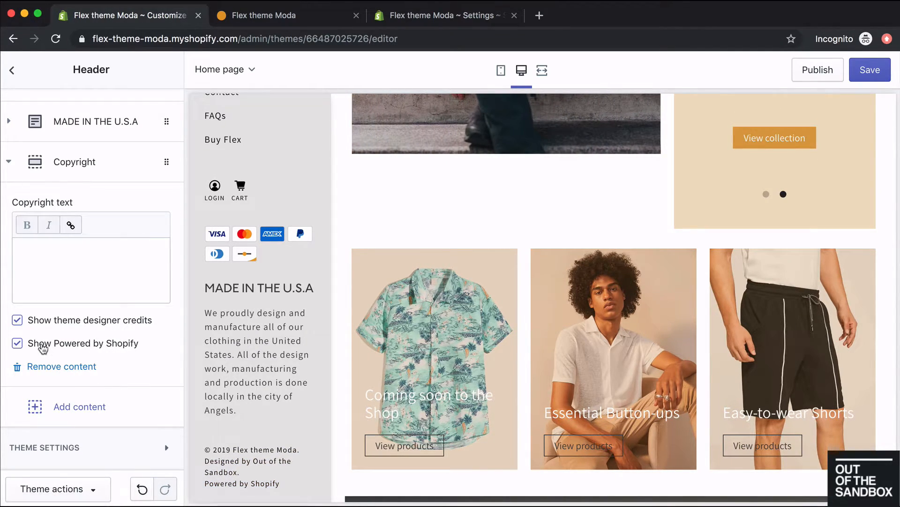
click(17, 343)
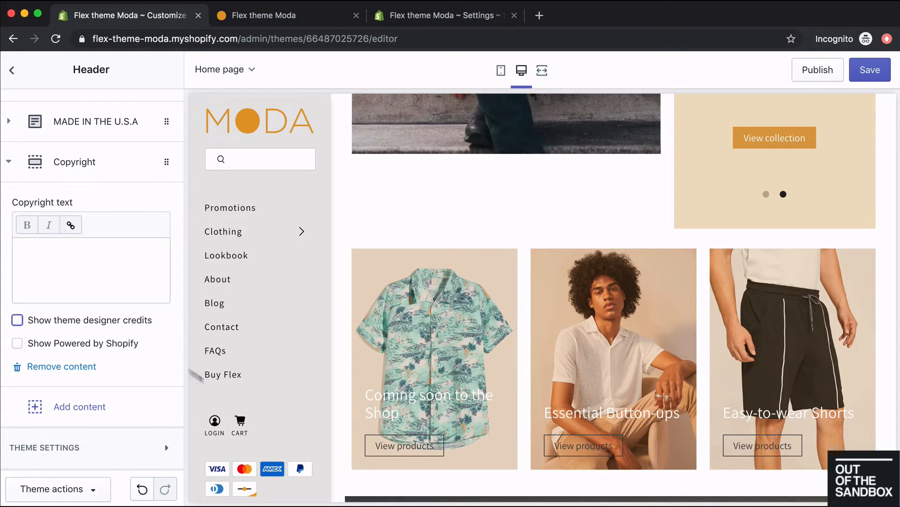
scroll(down, 3)
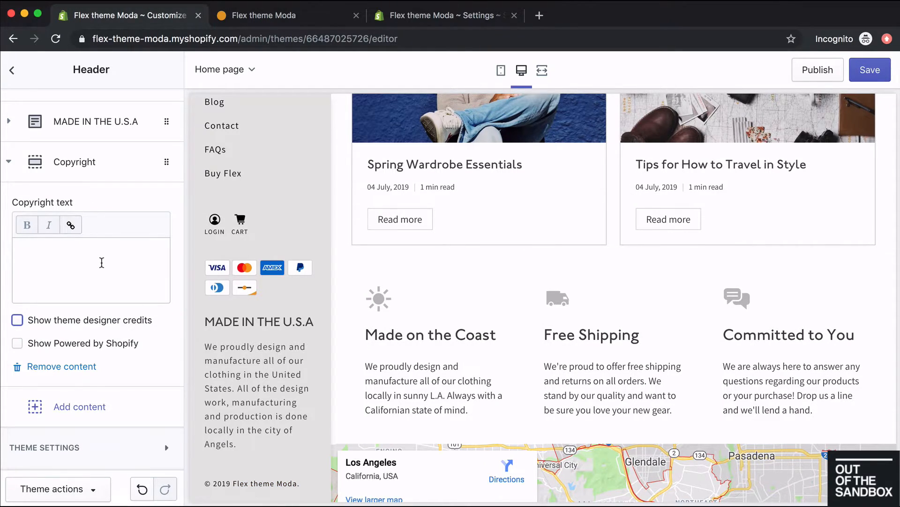
text(Copyright te)
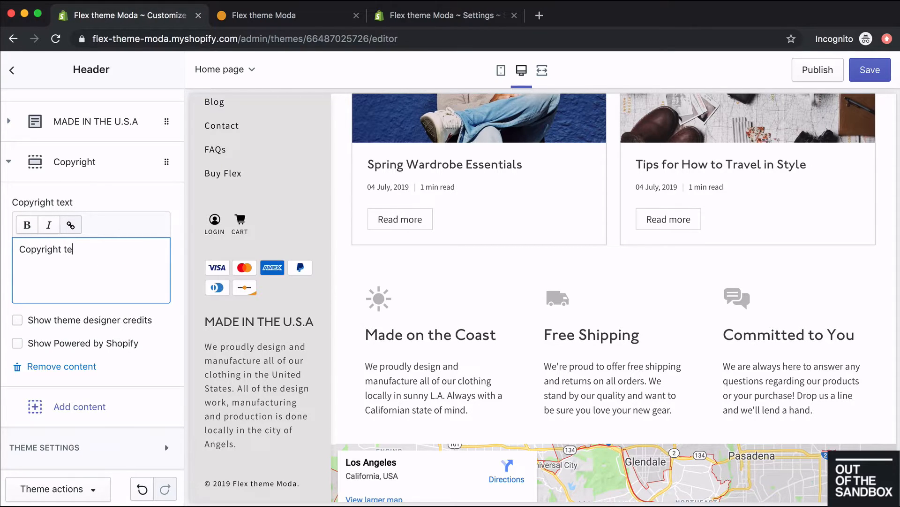
text(xt)
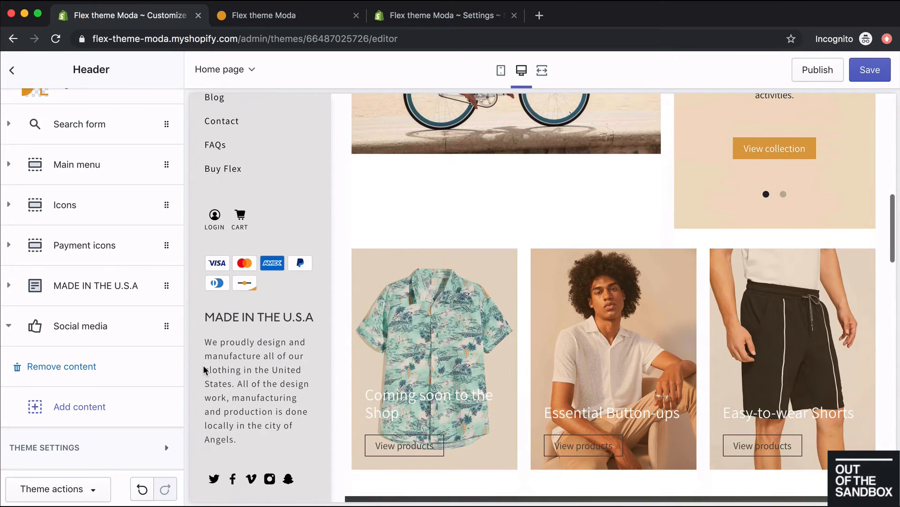
mouse_move(288, 479)
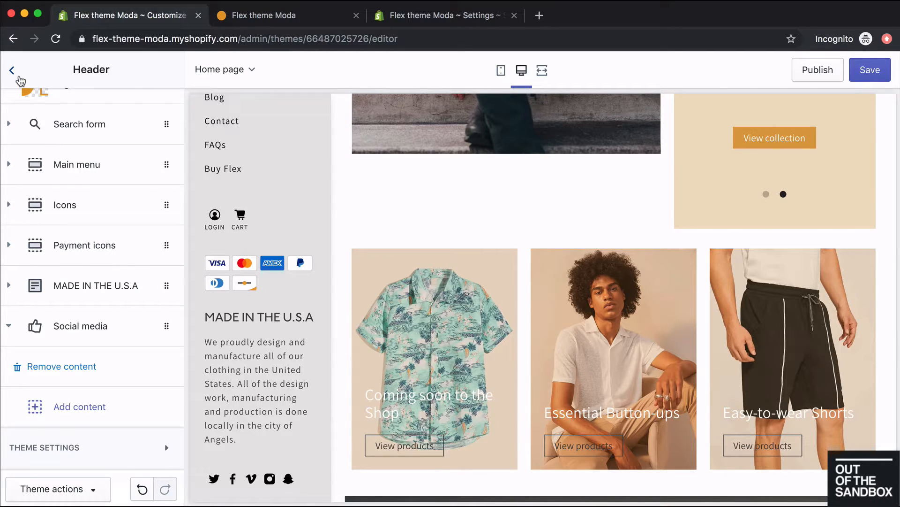
Review the social media links under Theme settings, then return to the Header section settings.
click(11, 68)
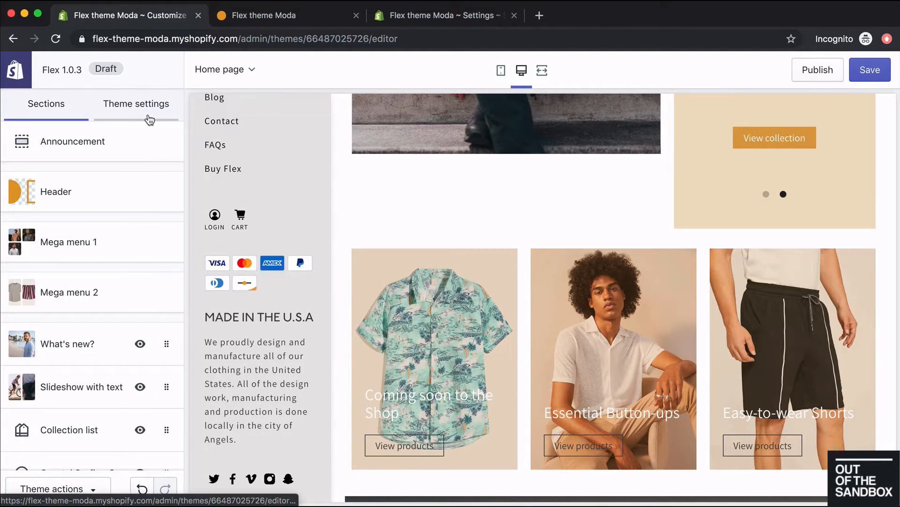
click(135, 104)
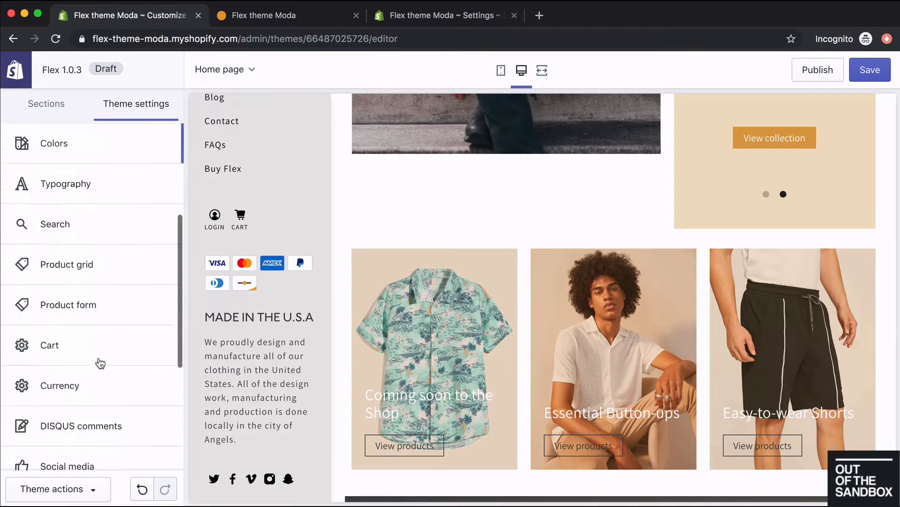
click(69, 465)
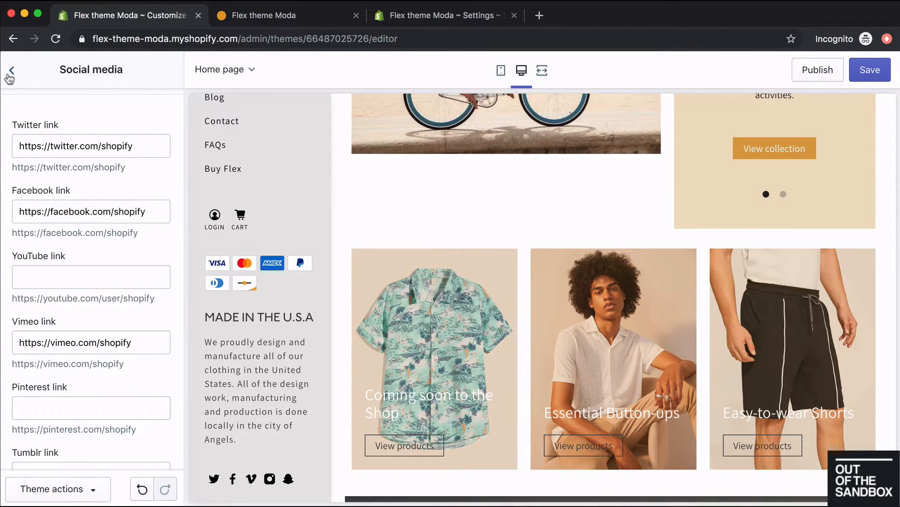
click(9, 70)
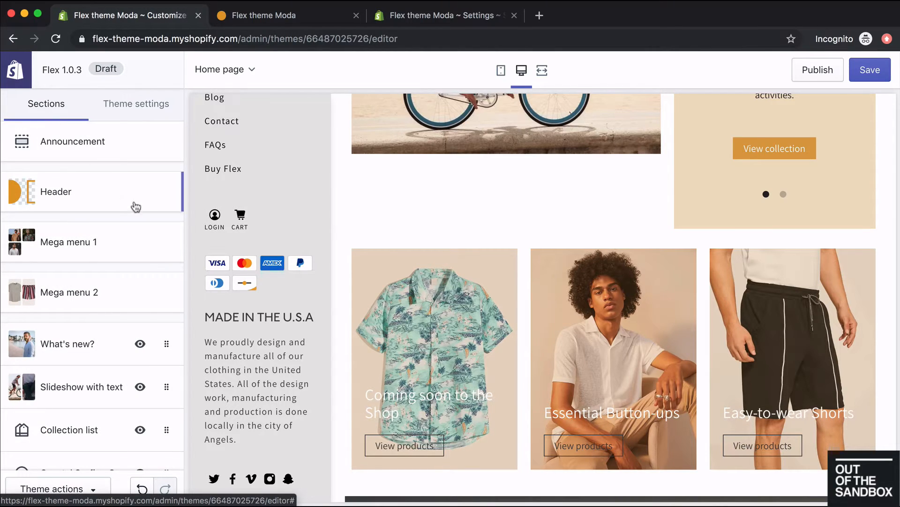
click(55, 191)
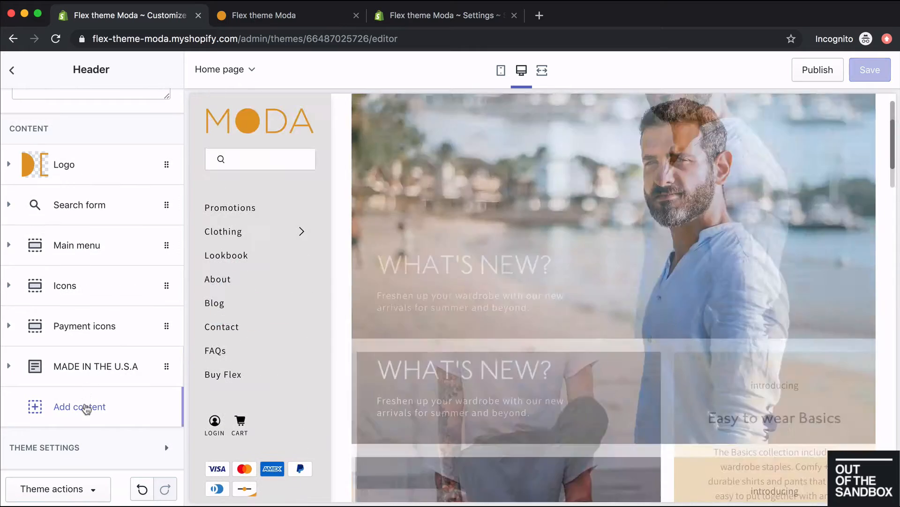
click(79, 406)
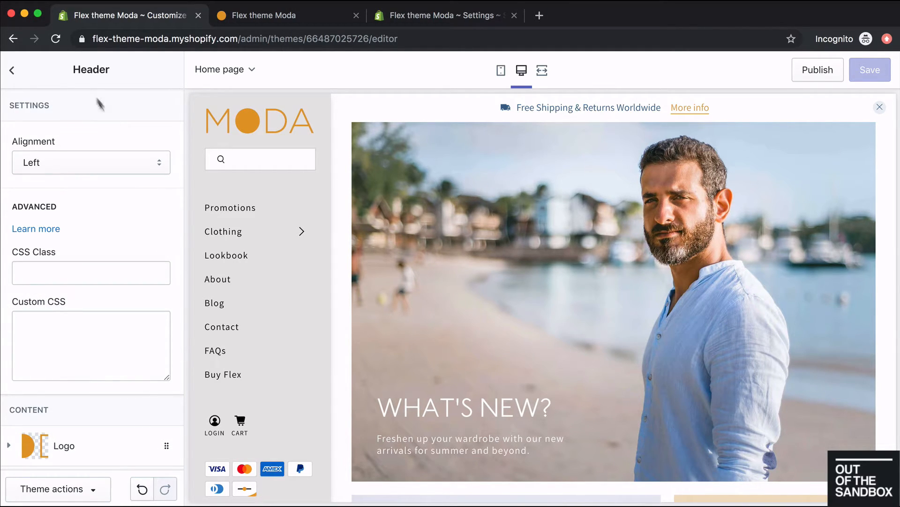
mouse_move(178, 142)
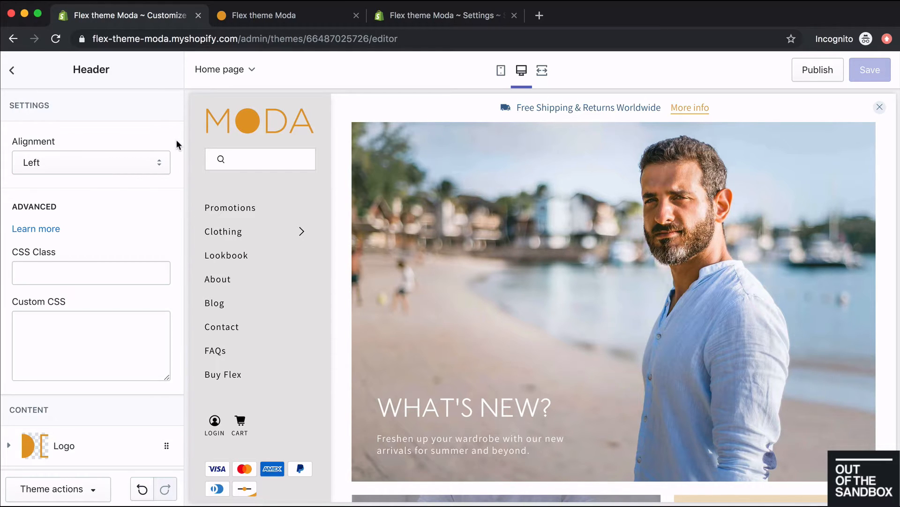
mouse_move(163, 168)
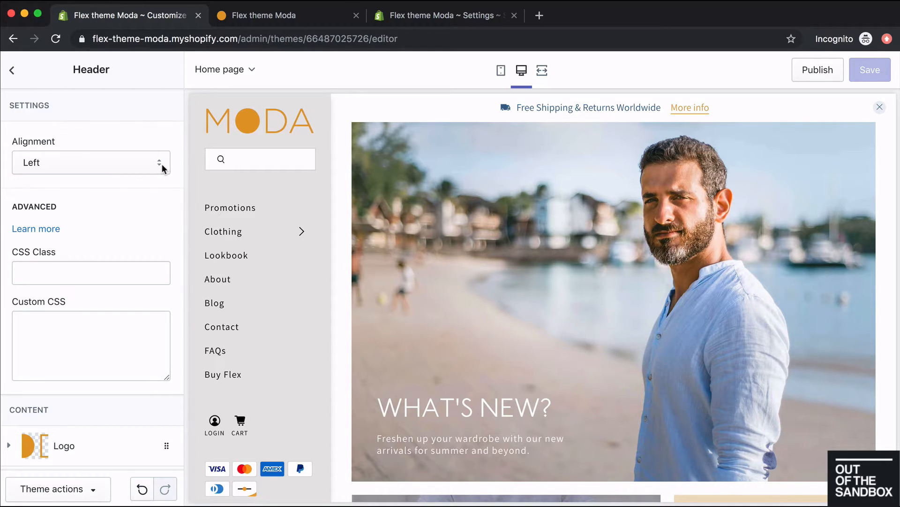
click(91, 162)
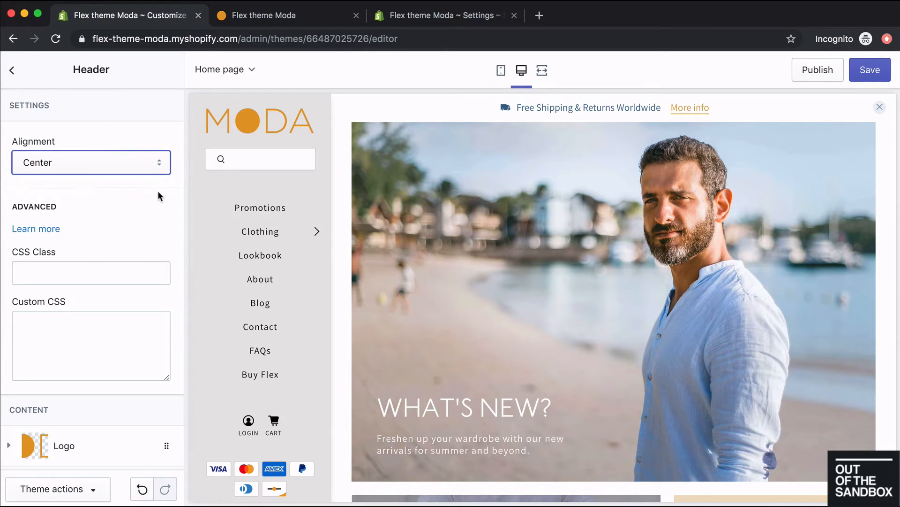
click(91, 163)
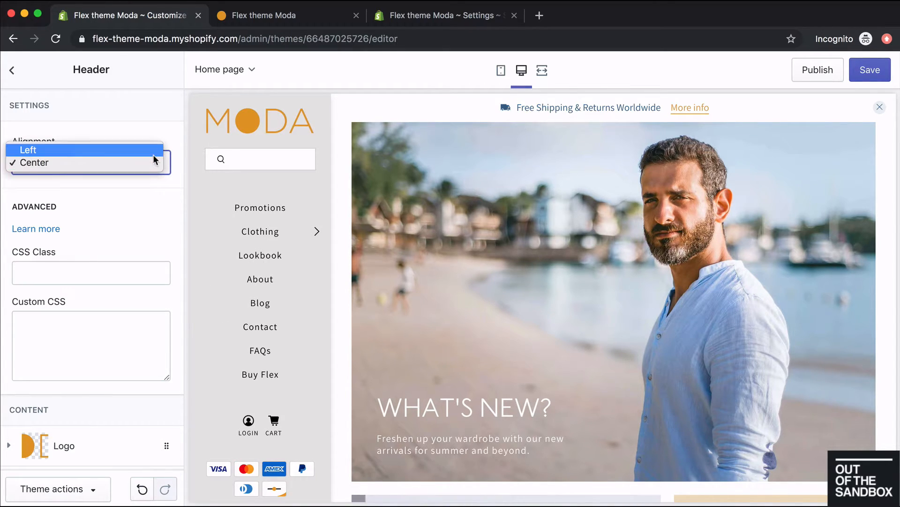
click(27, 150)
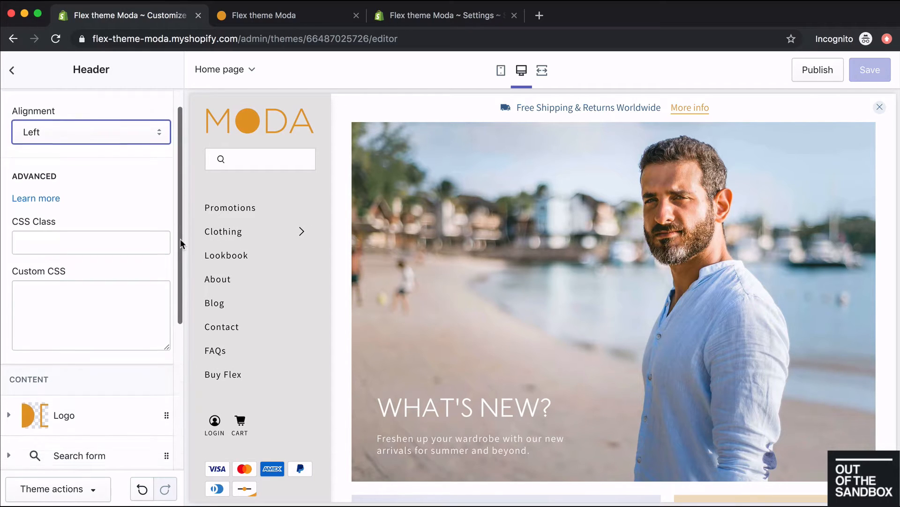
scroll(down, 3)
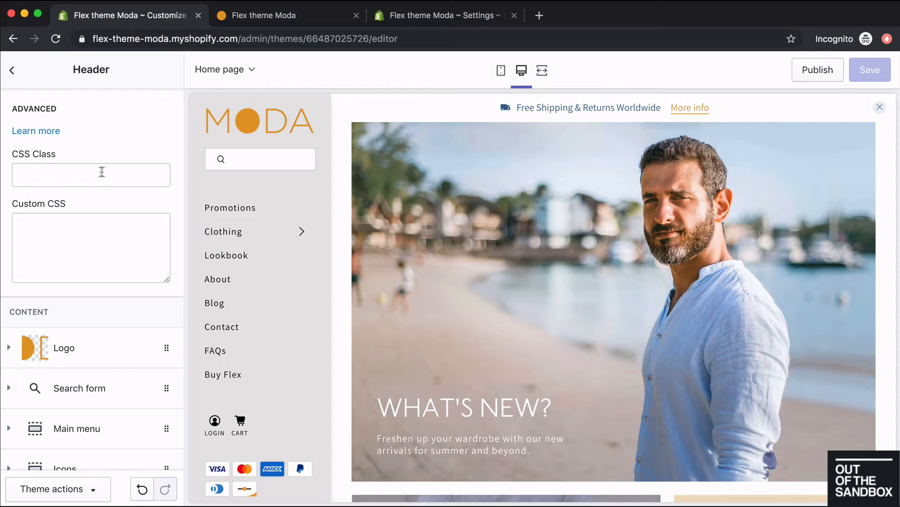
click(90, 174)
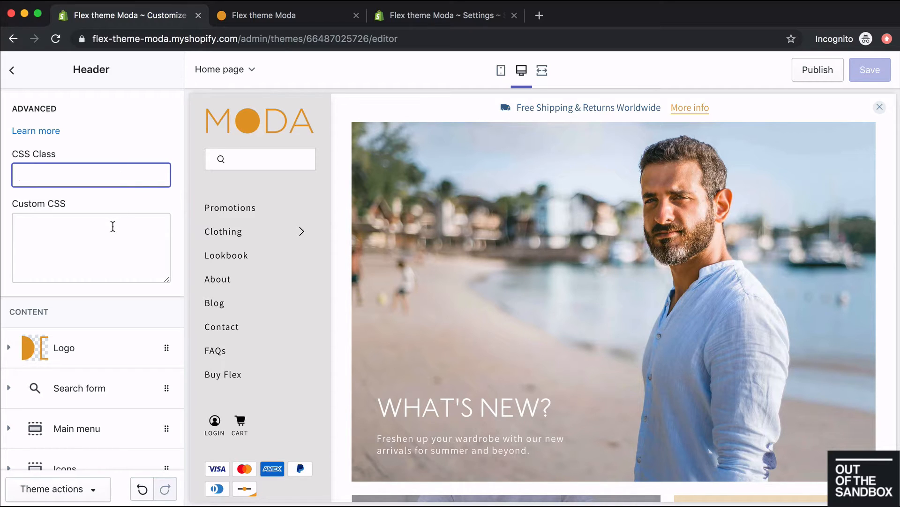
click(90, 246)
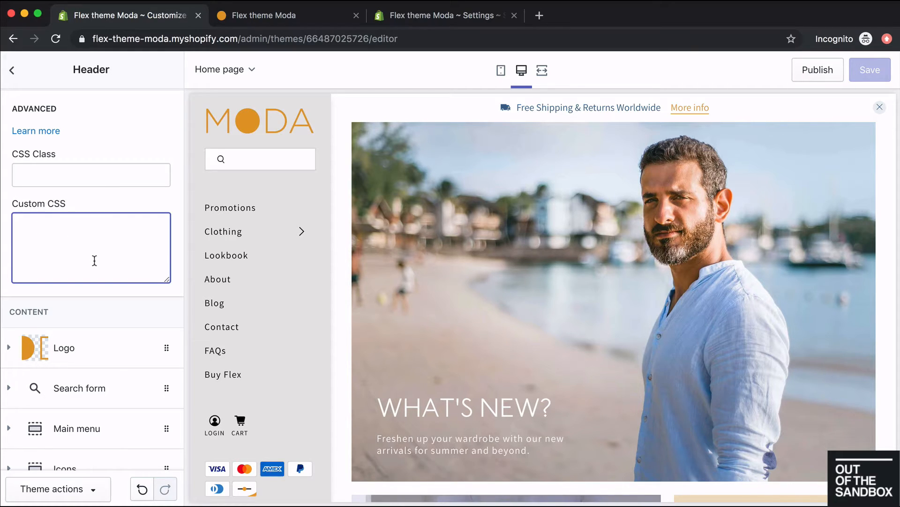
Give the header a header-border CSS class and start a .header-border custom CSS rule.
click(91, 175)
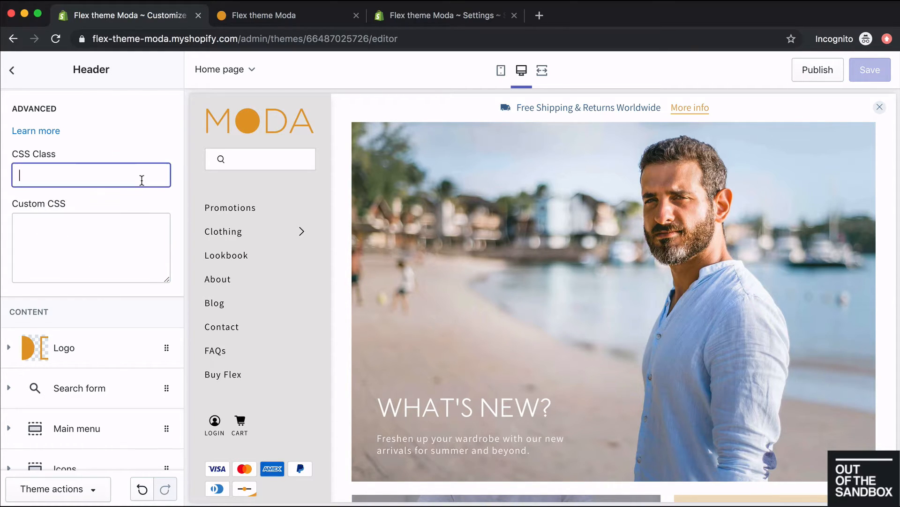
text(header-bor)
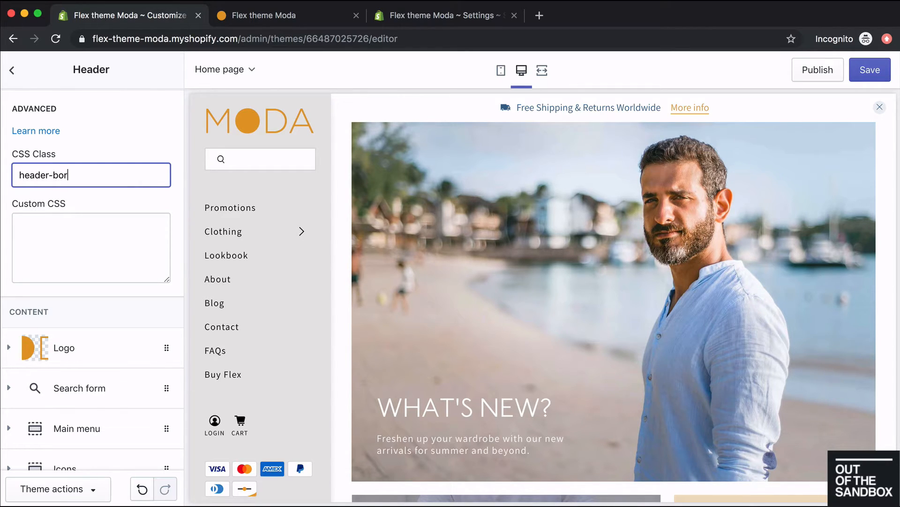
click(91, 247)
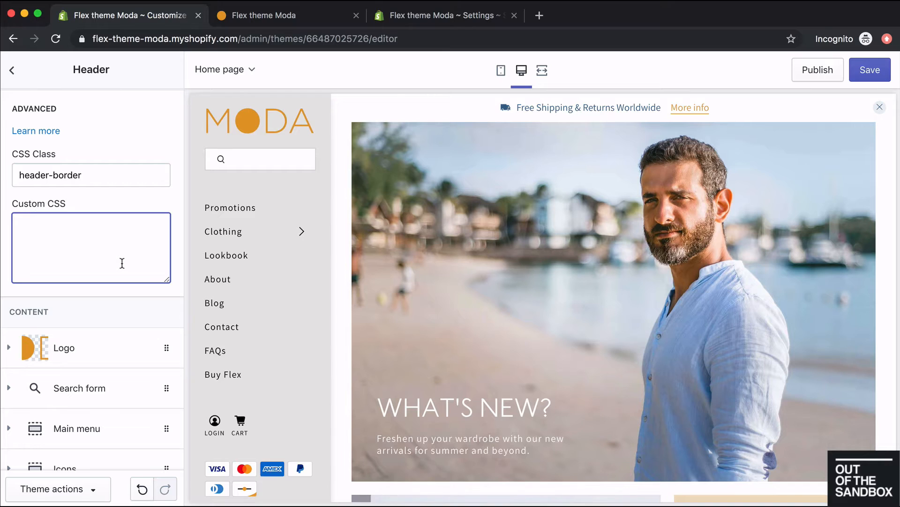
text(.header-border {)
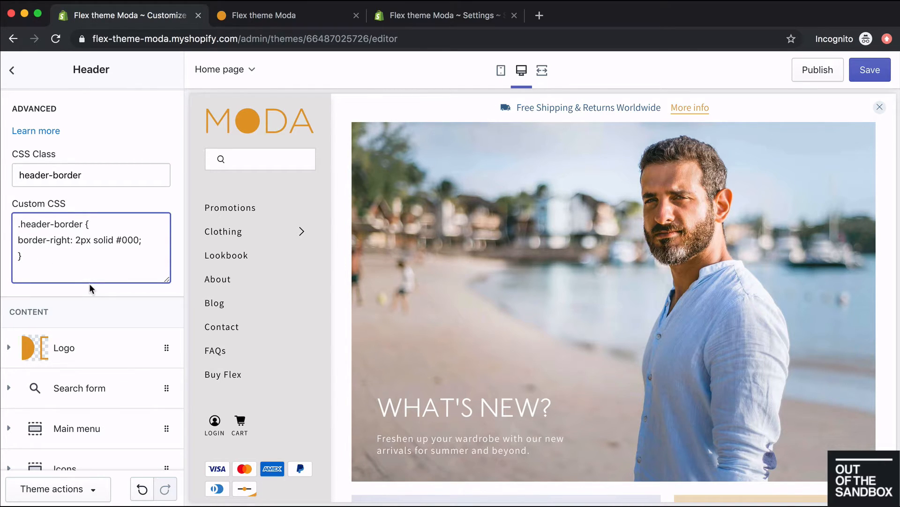
mouse_move(226, 255)
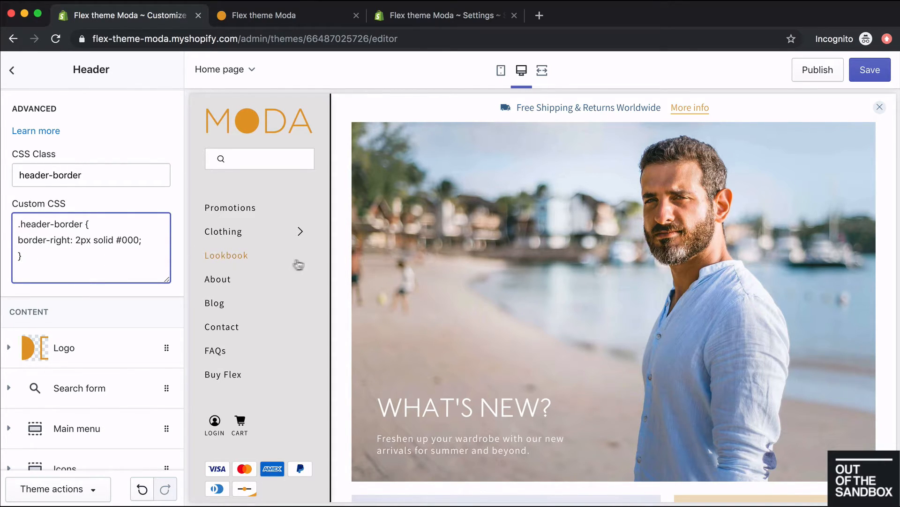
mouse_move(330, 322)
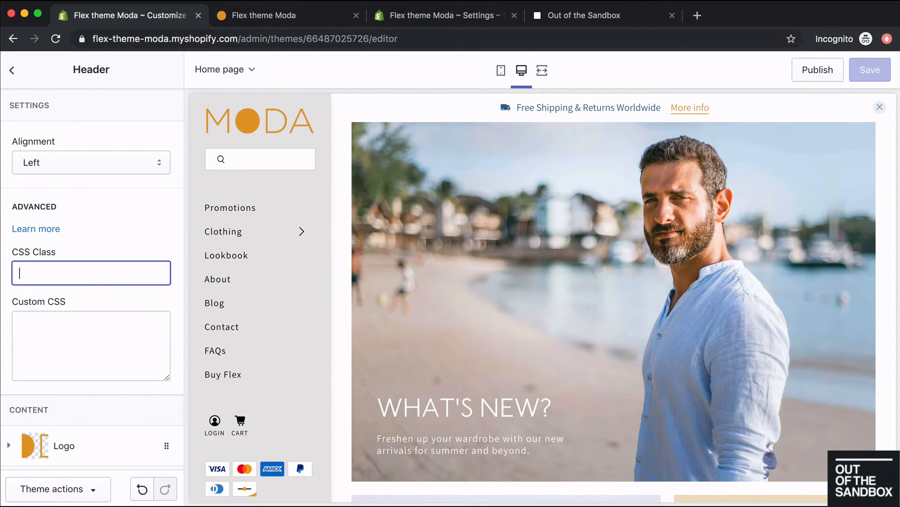
mouse_move(466, 99)
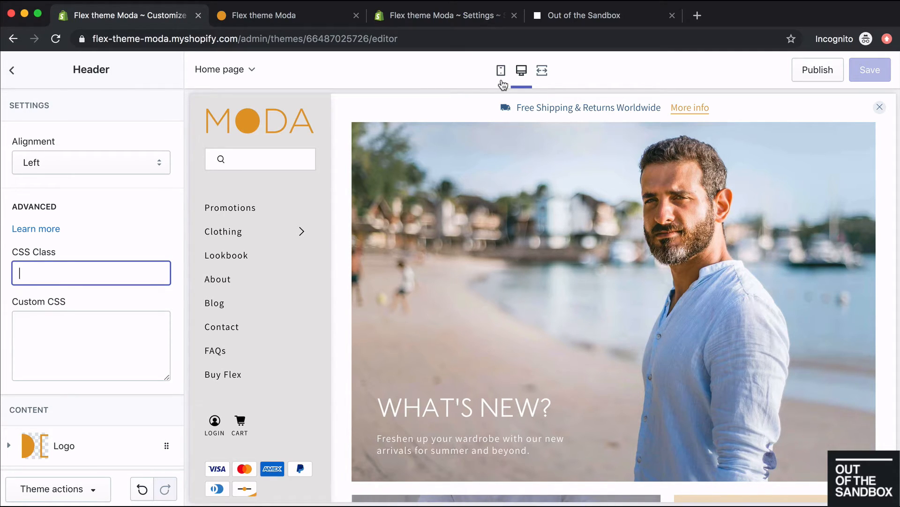
Switch the storefront preview to the mobile layout.
click(501, 70)
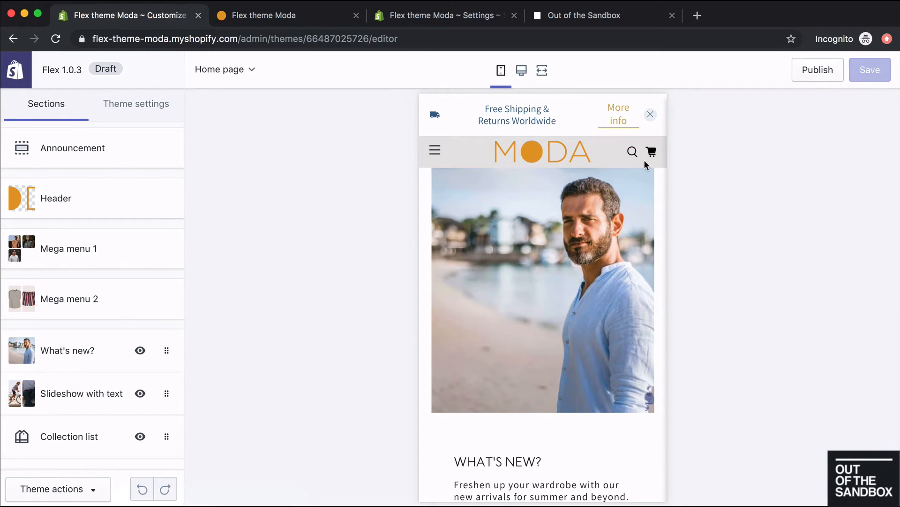
click(434, 151)
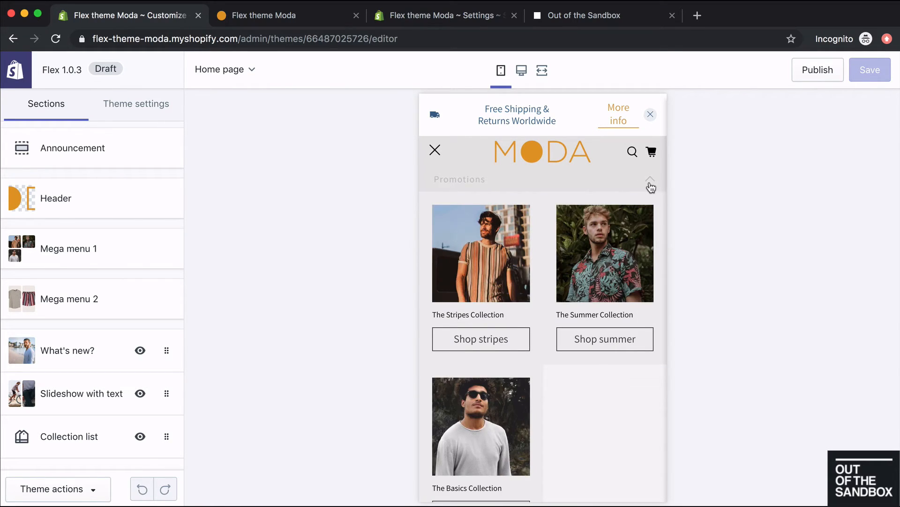
click(650, 187)
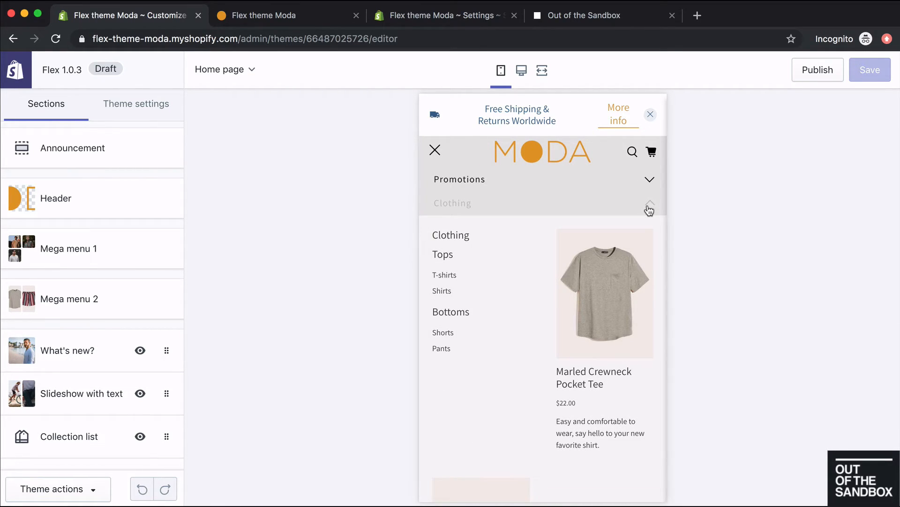
click(650, 209)
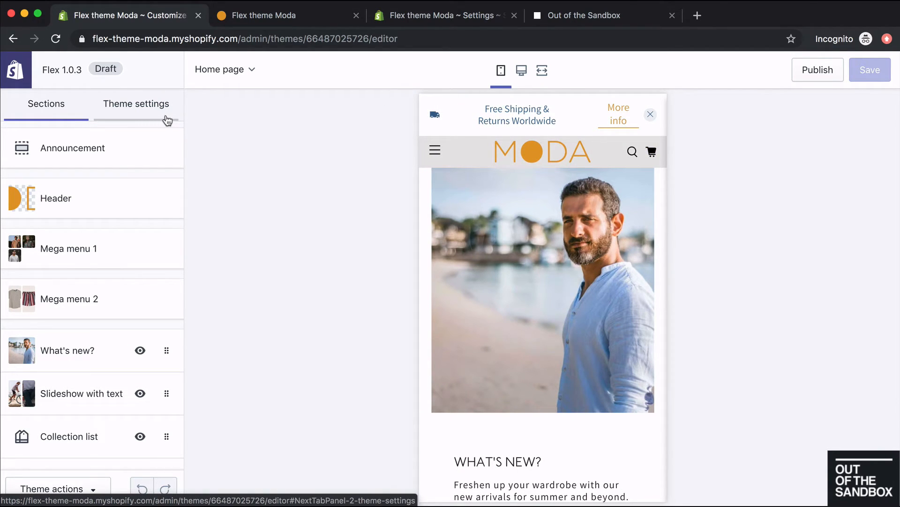
In Theme settings > Mobile, review the Mobile logo position options and keep Center.
click(135, 104)
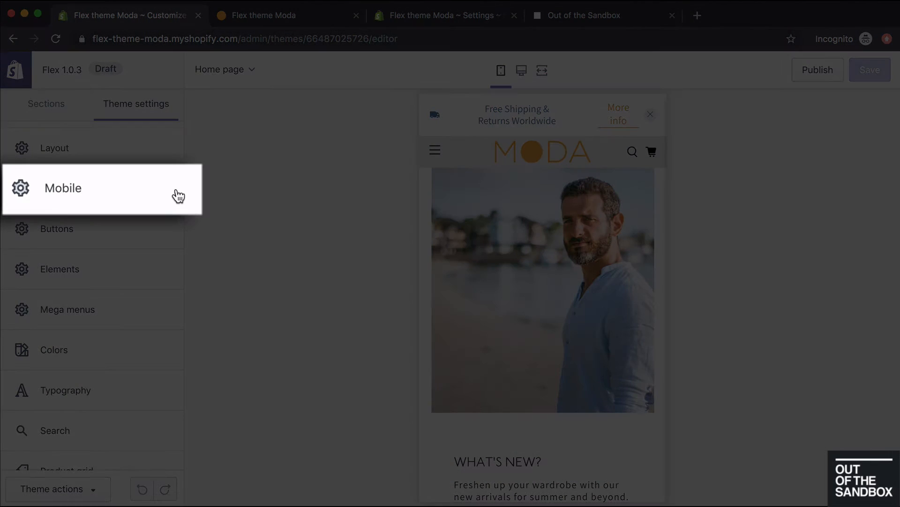
click(62, 188)
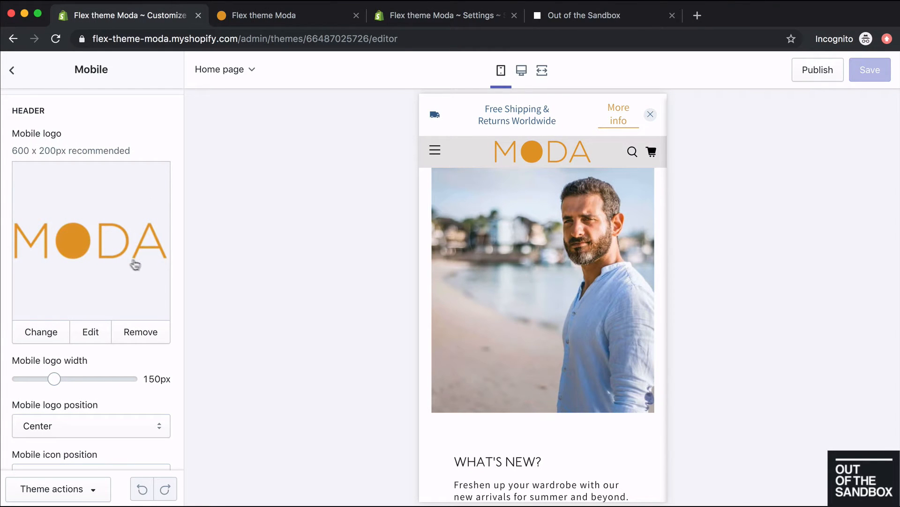
scroll(down, 3)
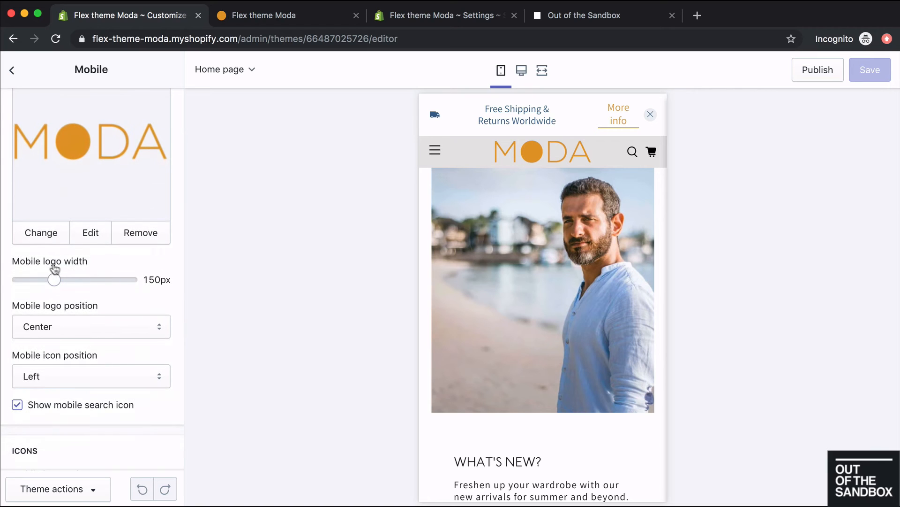
scroll(down, 3)
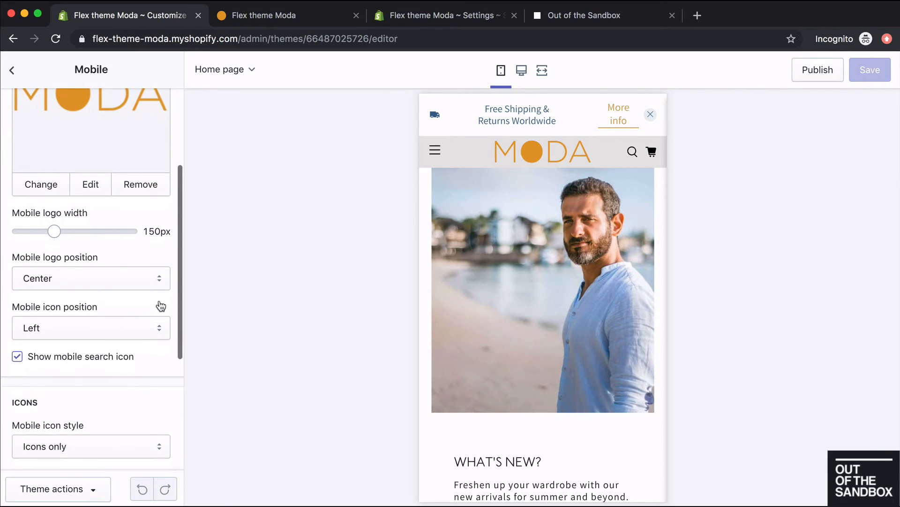
click(90, 278)
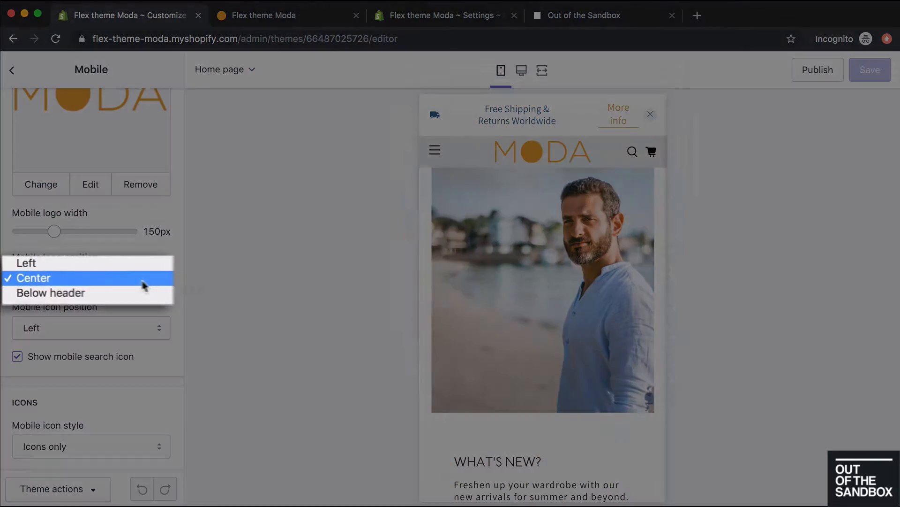
mouse_move(26, 261)
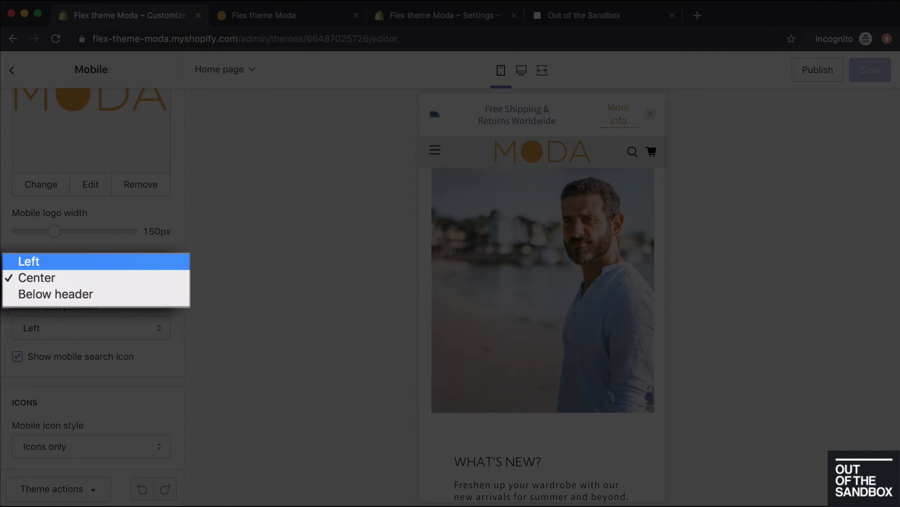
click(37, 278)
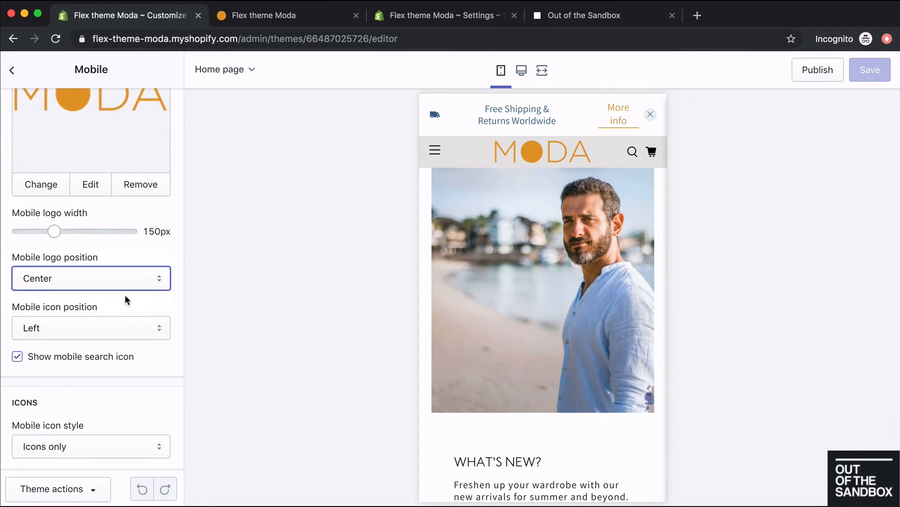
mouse_move(137, 303)
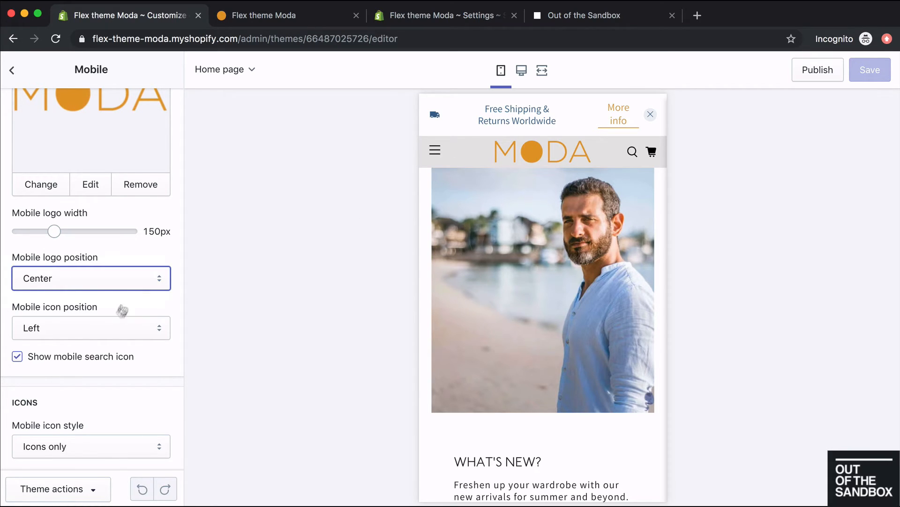
mouse_move(651, 152)
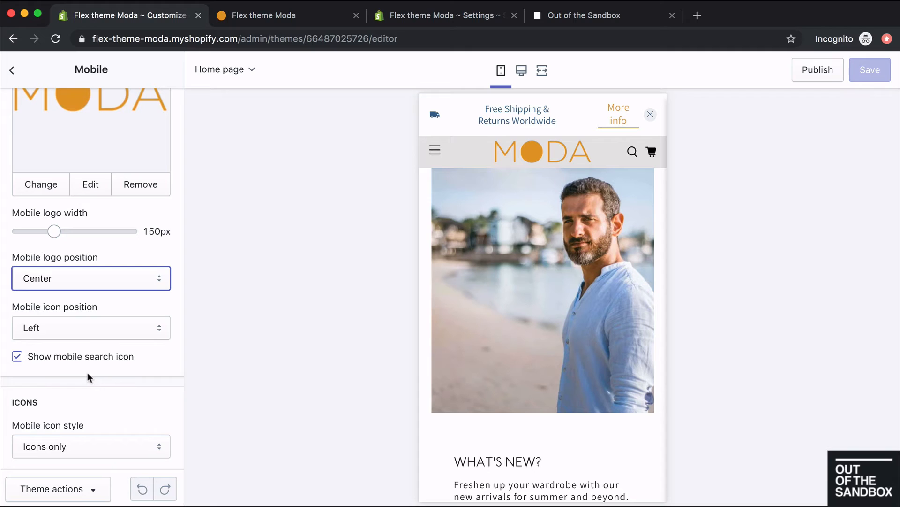
scroll(down, 3)
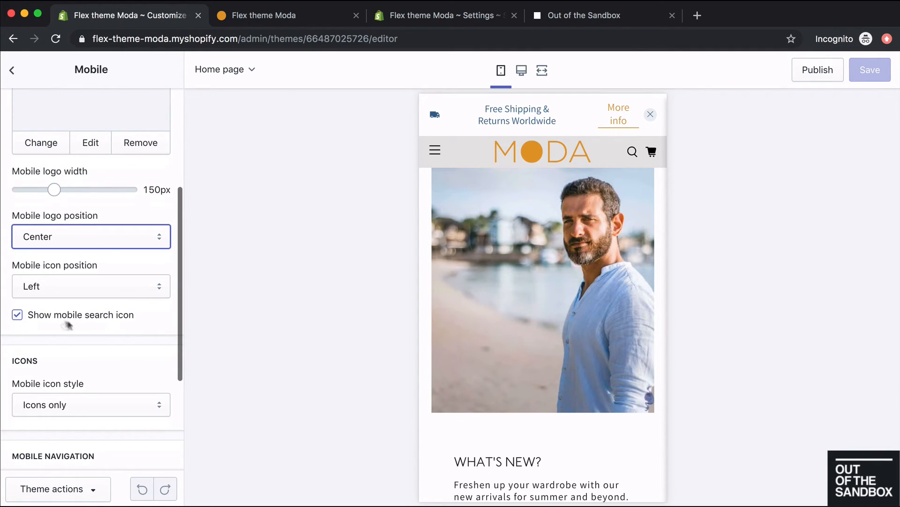
Turn off Show mobile search icon and keep Mobile icon style as Icons only.
click(17, 314)
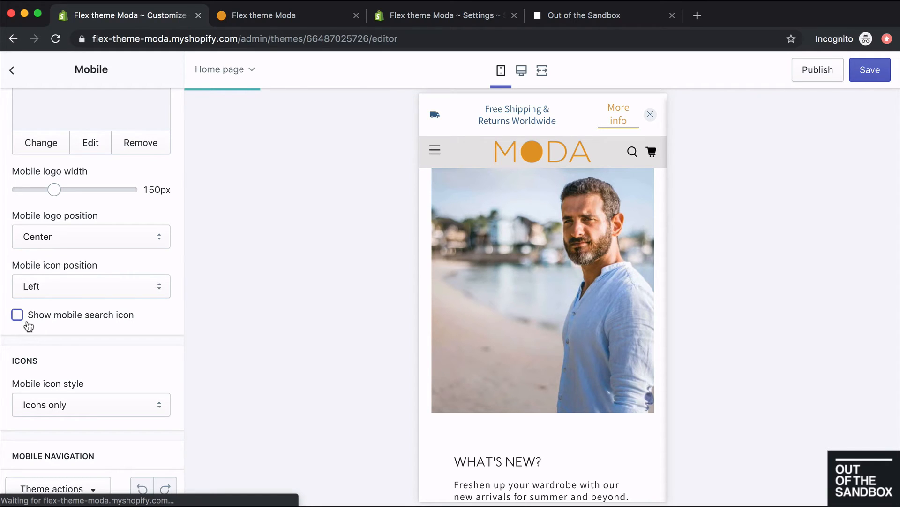
scroll(down, 3)
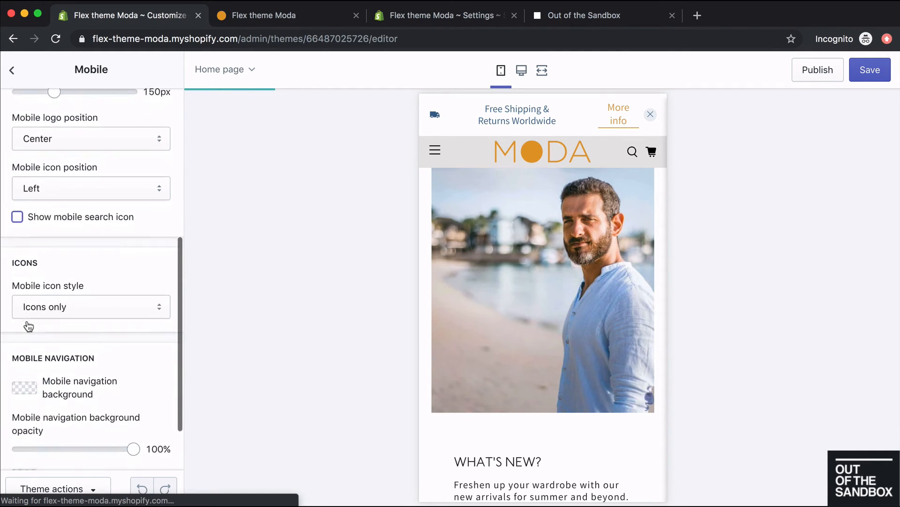
scroll(down, 3)
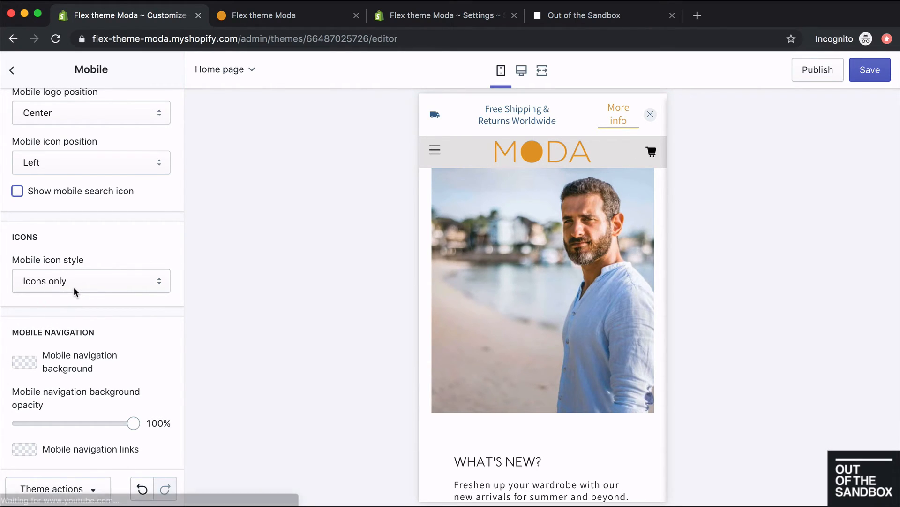
click(90, 281)
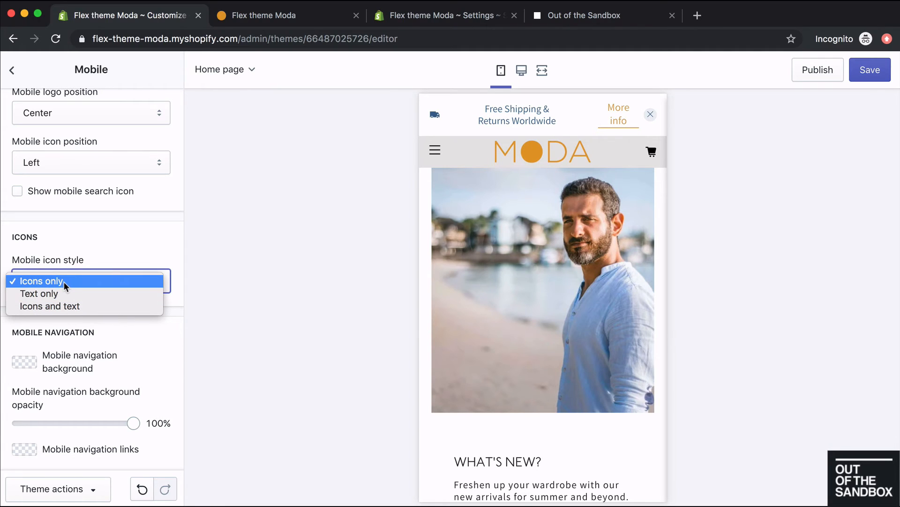
click(38, 281)
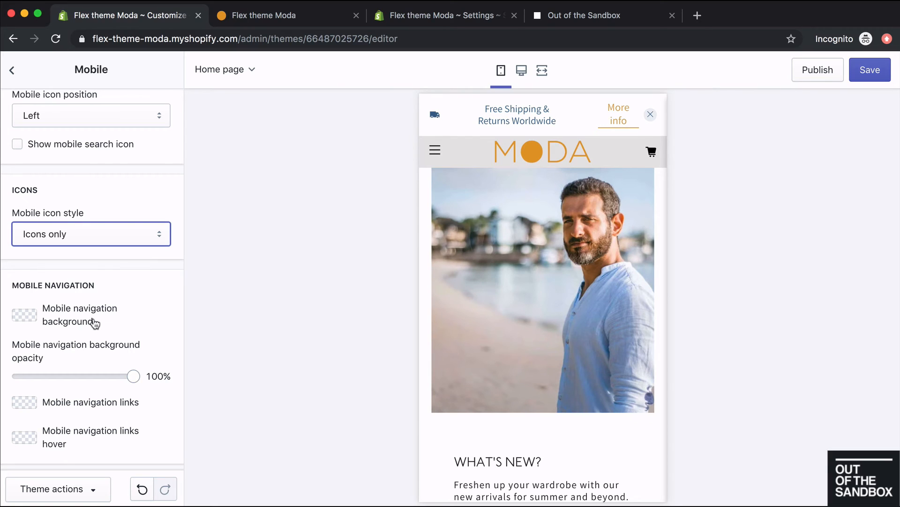
Set mobile navigation background and link hover colours, preview the menu, then return to desktop preview.
click(23, 315)
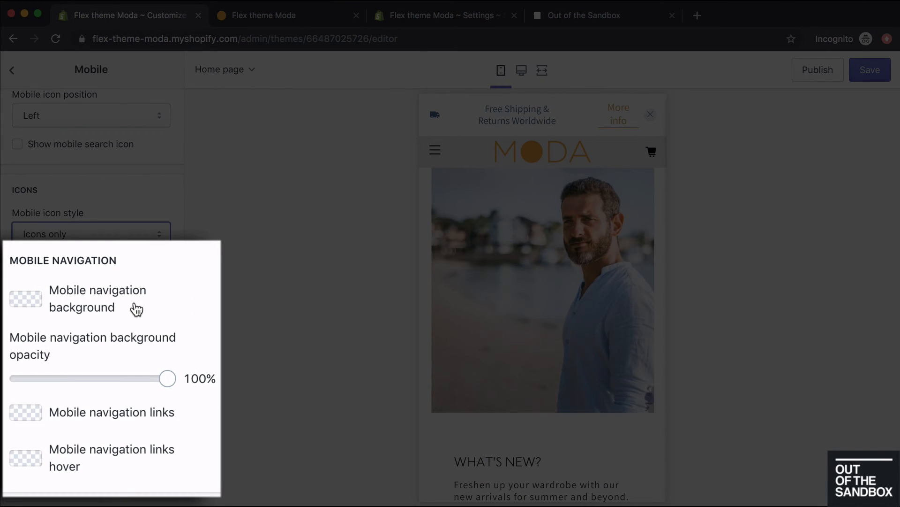
mouse_move(110, 361)
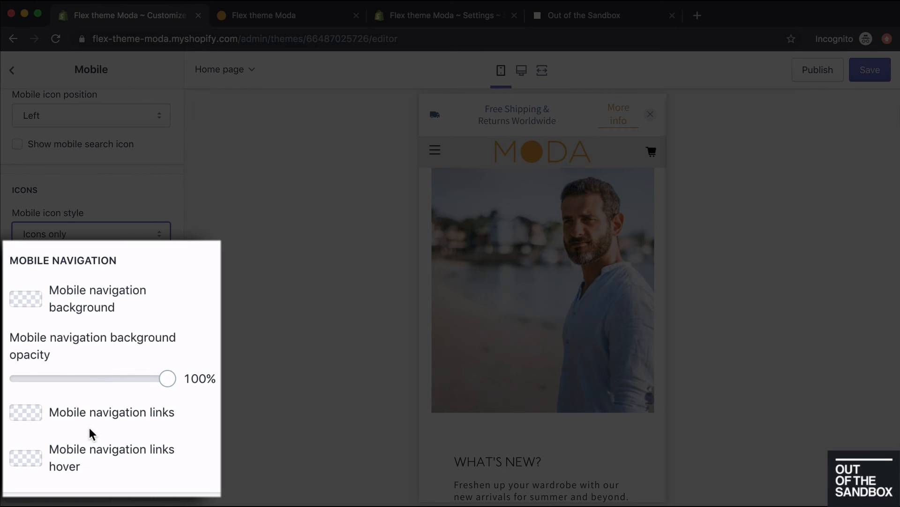
mouse_move(85, 456)
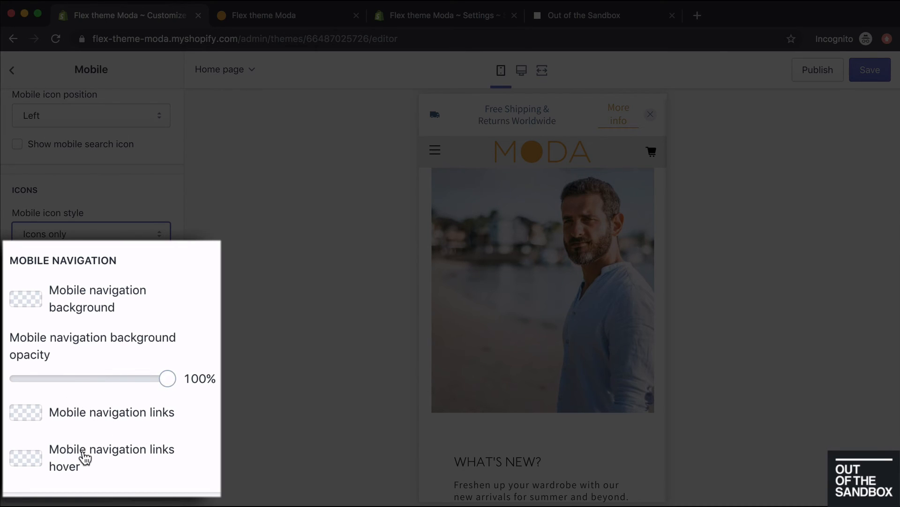
click(25, 298)
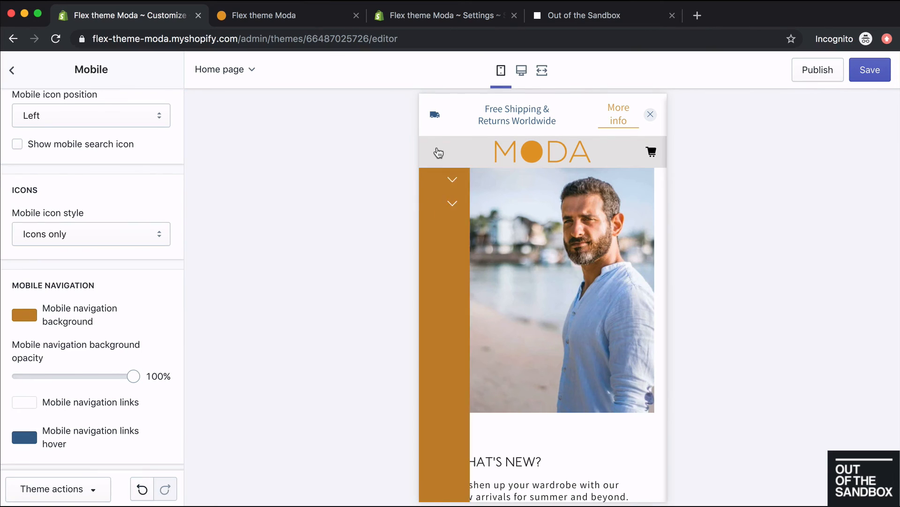
click(438, 152)
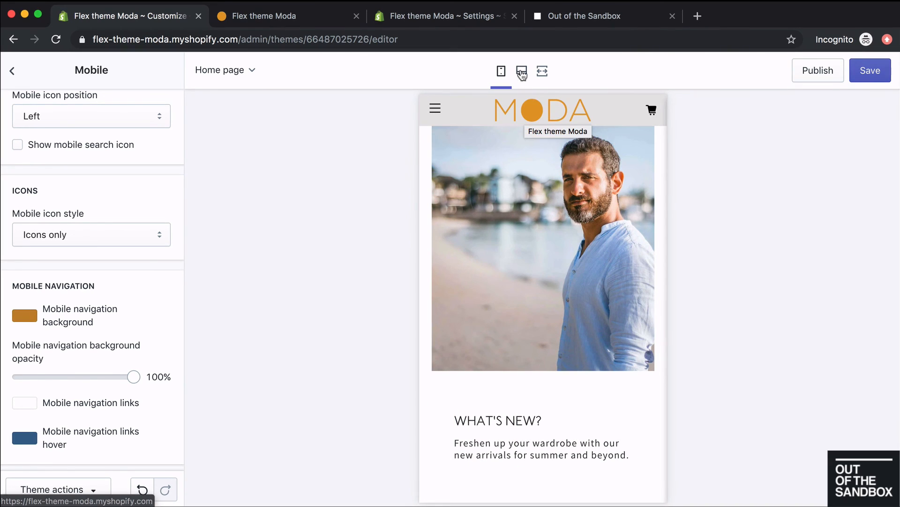
click(522, 71)
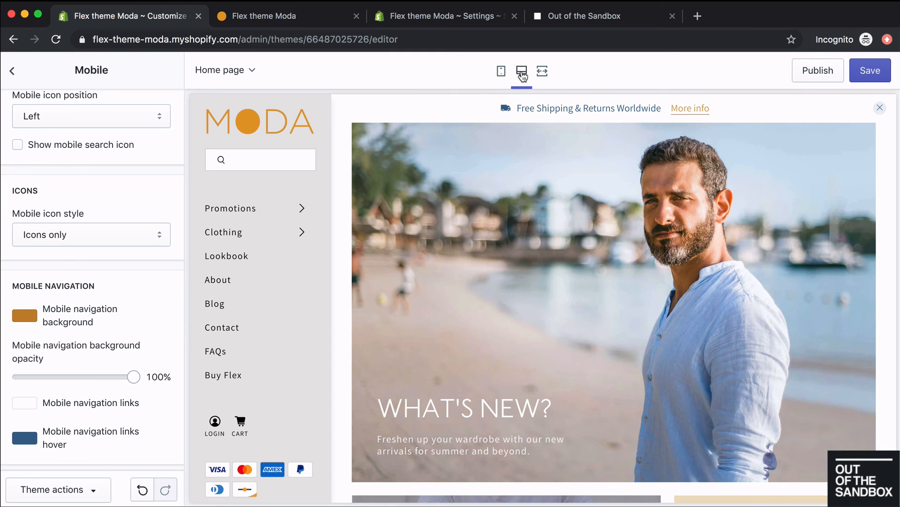